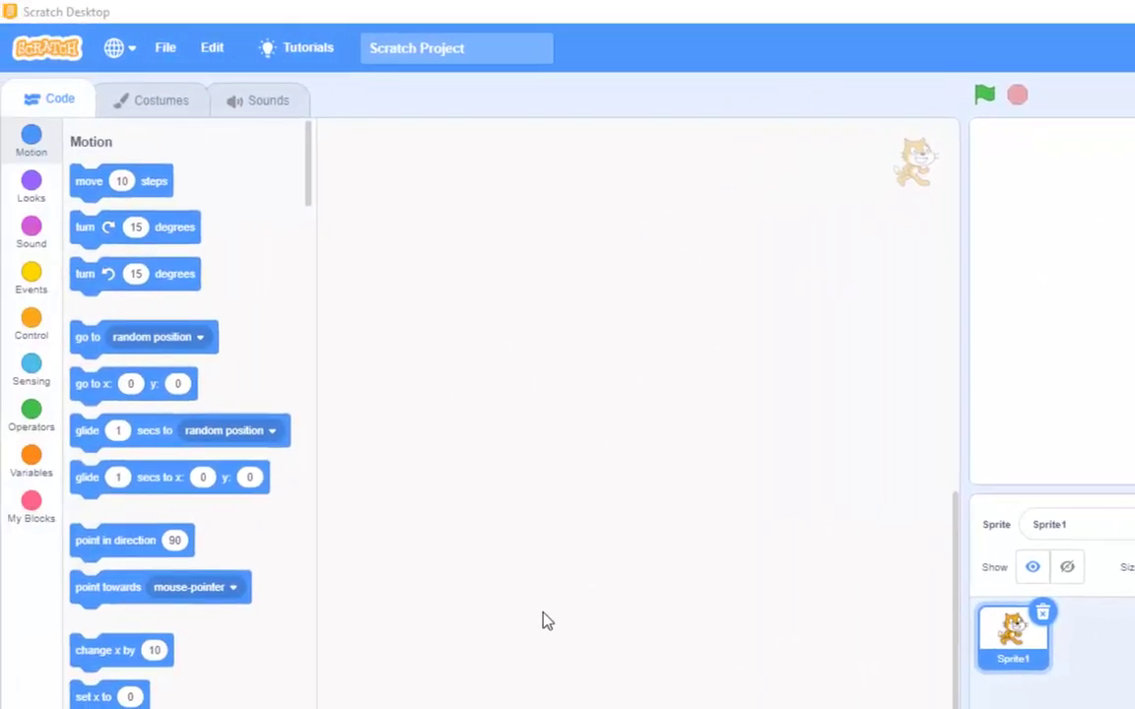
pyautogui.moveTo(230, 465)
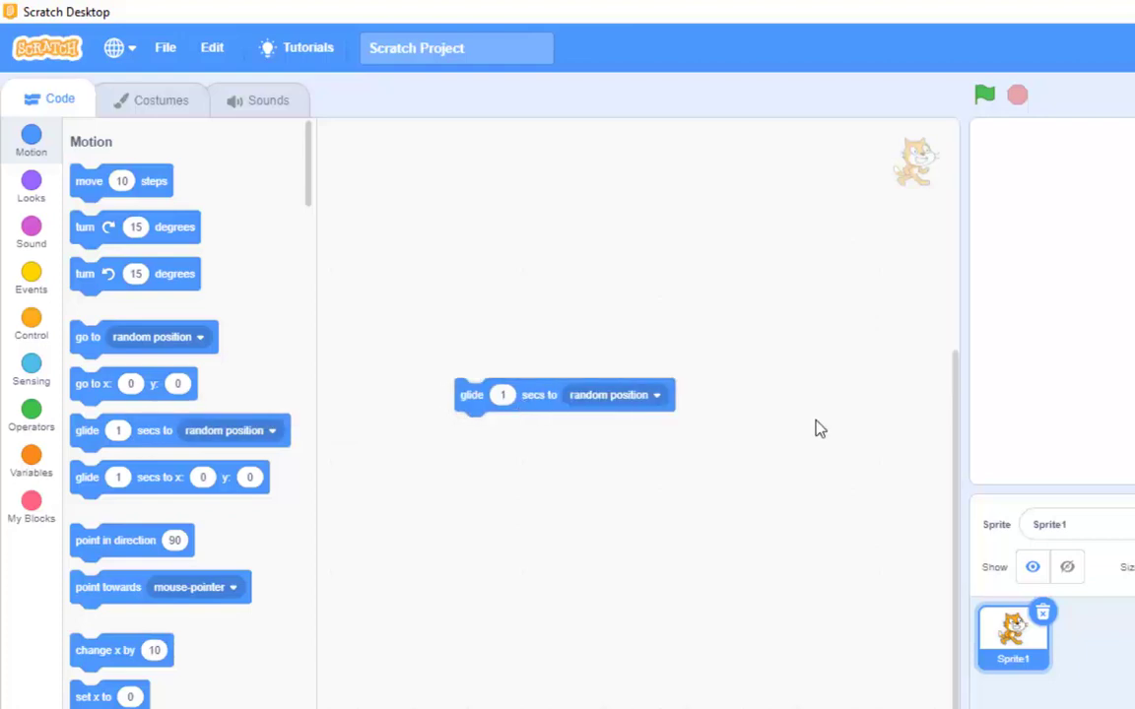
# Return the stray glide block to the palette and delete the default cat sprite
pyautogui.moveTo(563, 394); pyautogui.dragTo(193, 429)
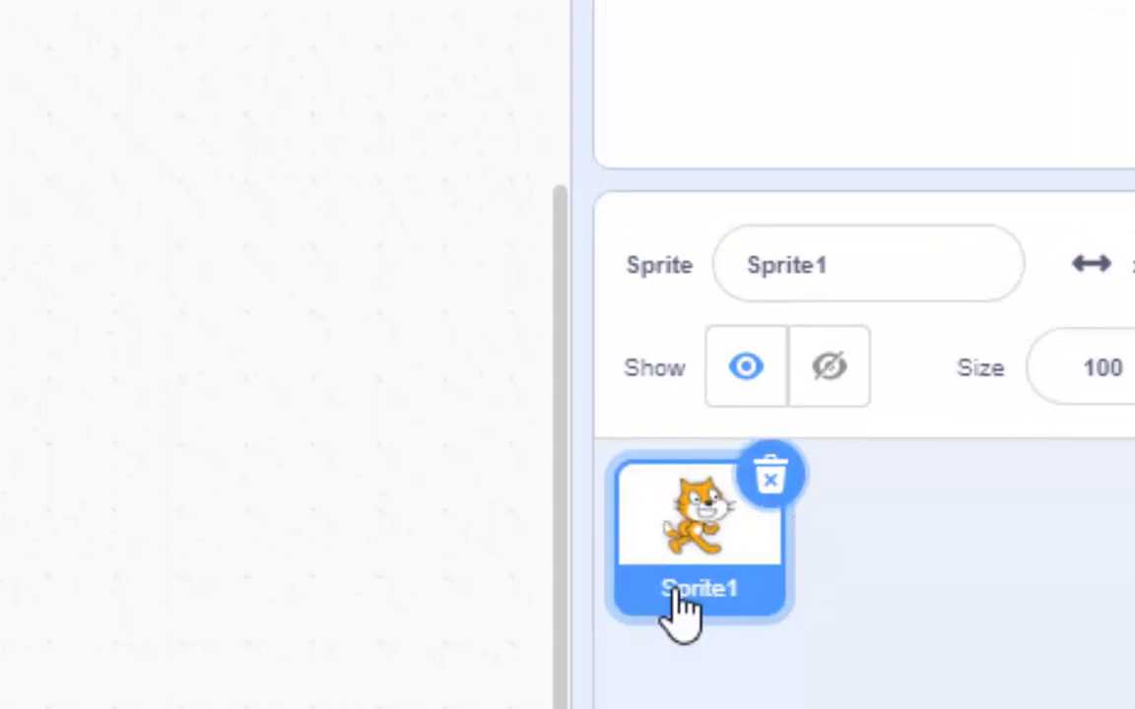
pyautogui.moveTo(766, 615)
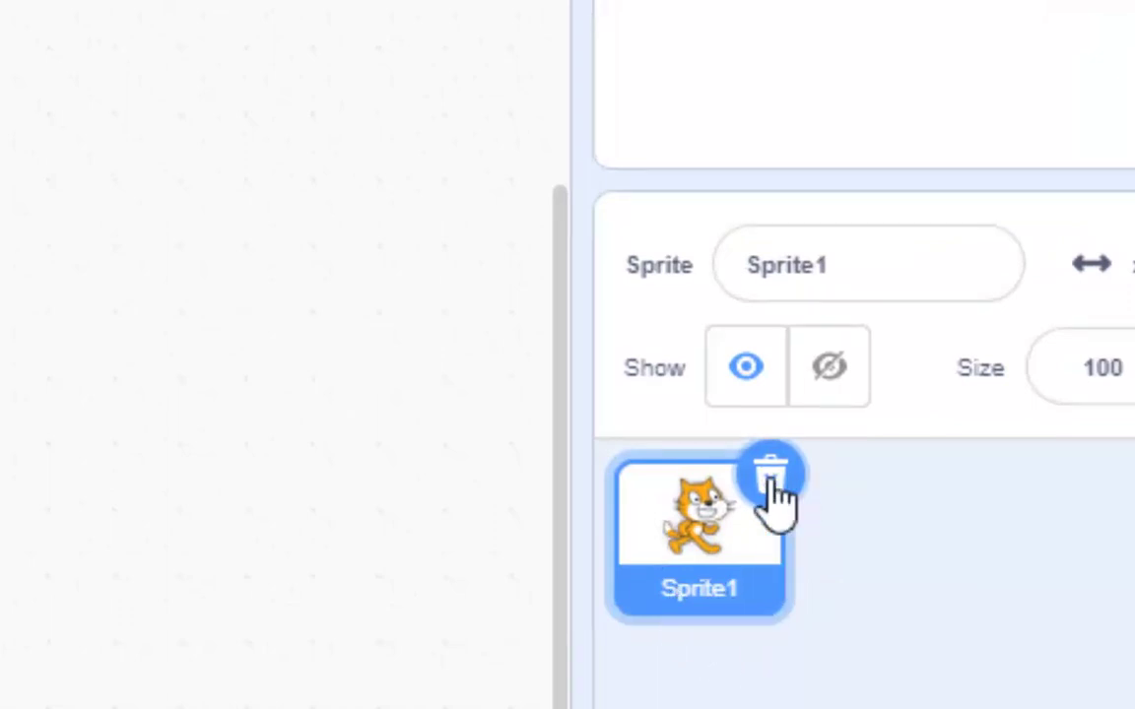
pyautogui.click(772, 472)
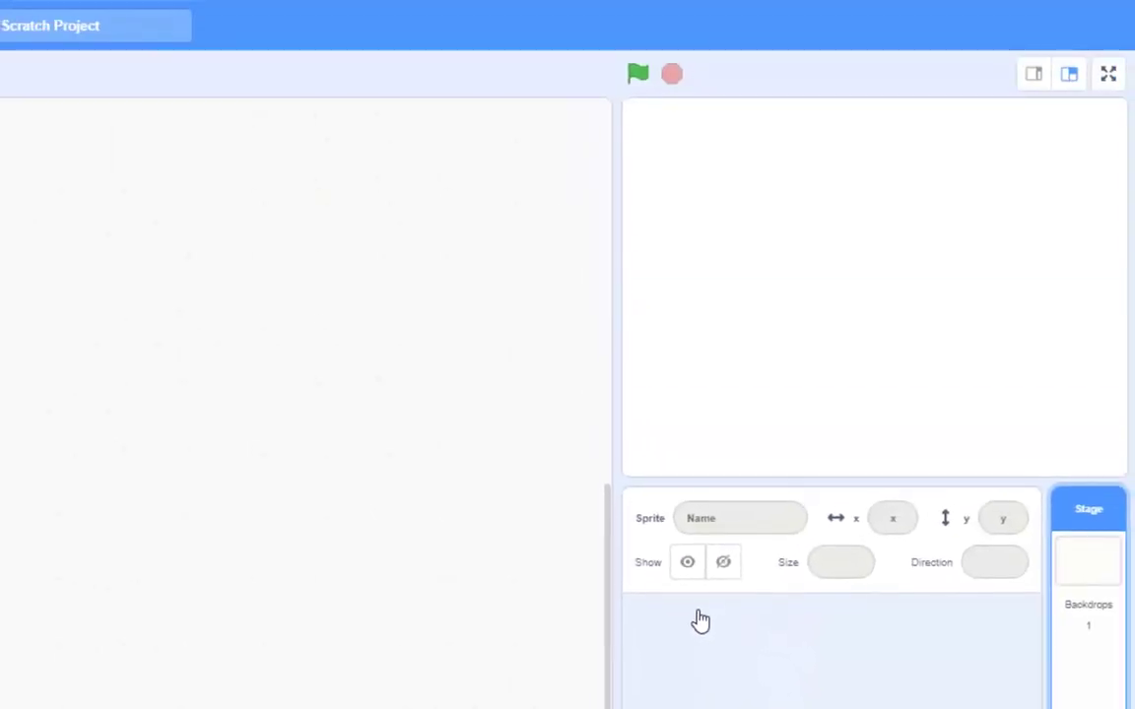
pyautogui.moveTo(764, 126)
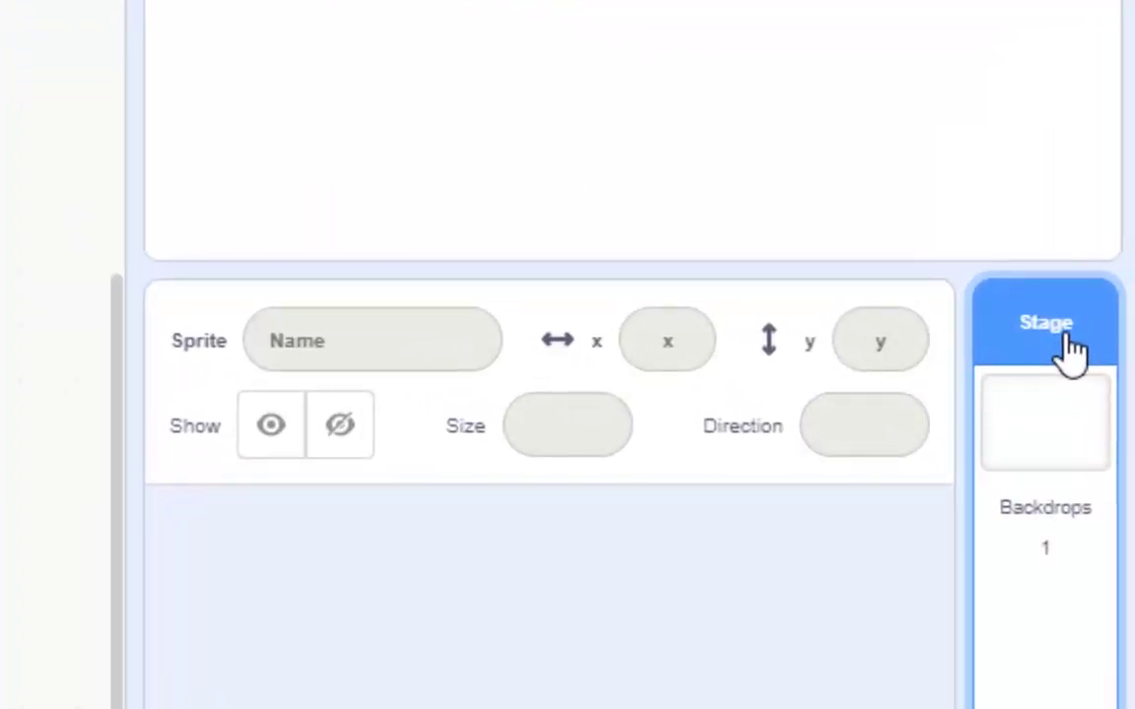
pyautogui.moveTo(1066, 552)
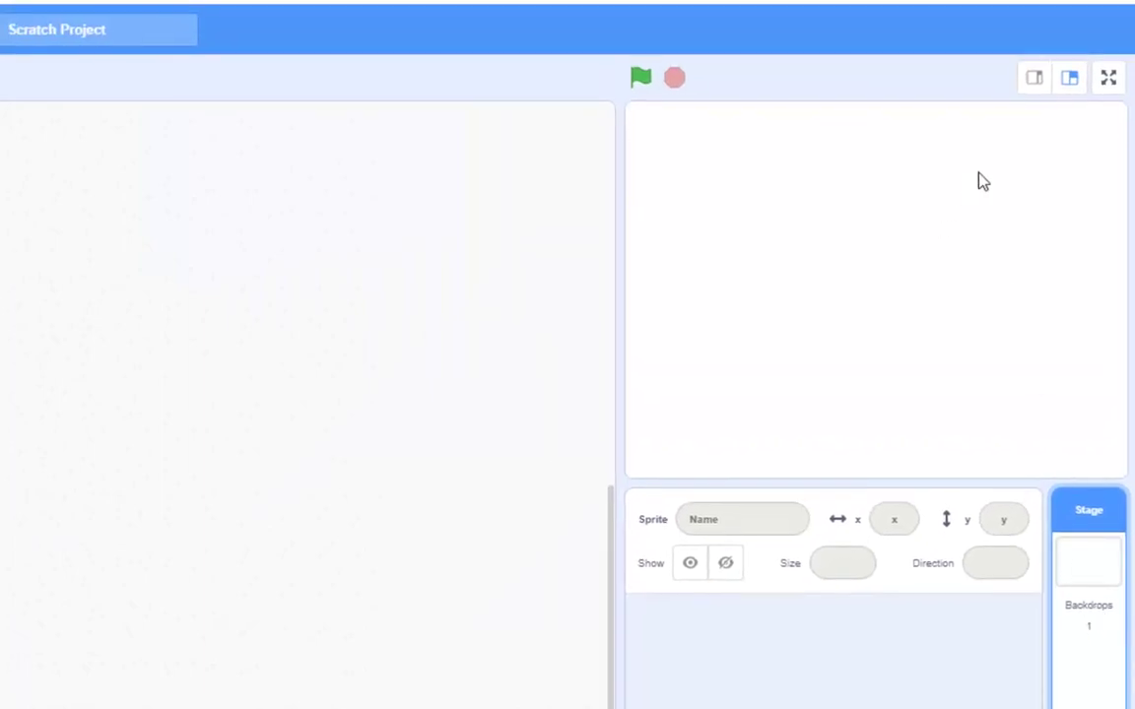
pyautogui.moveTo(820, 187)
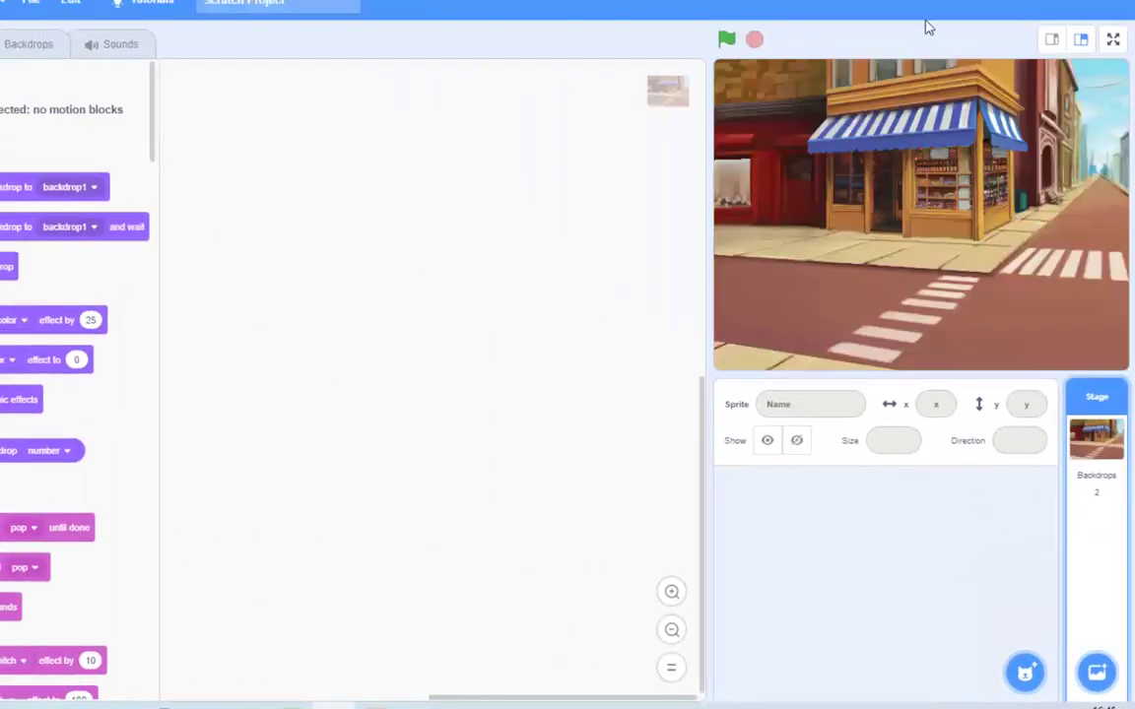
pyautogui.moveTo(946, 167)
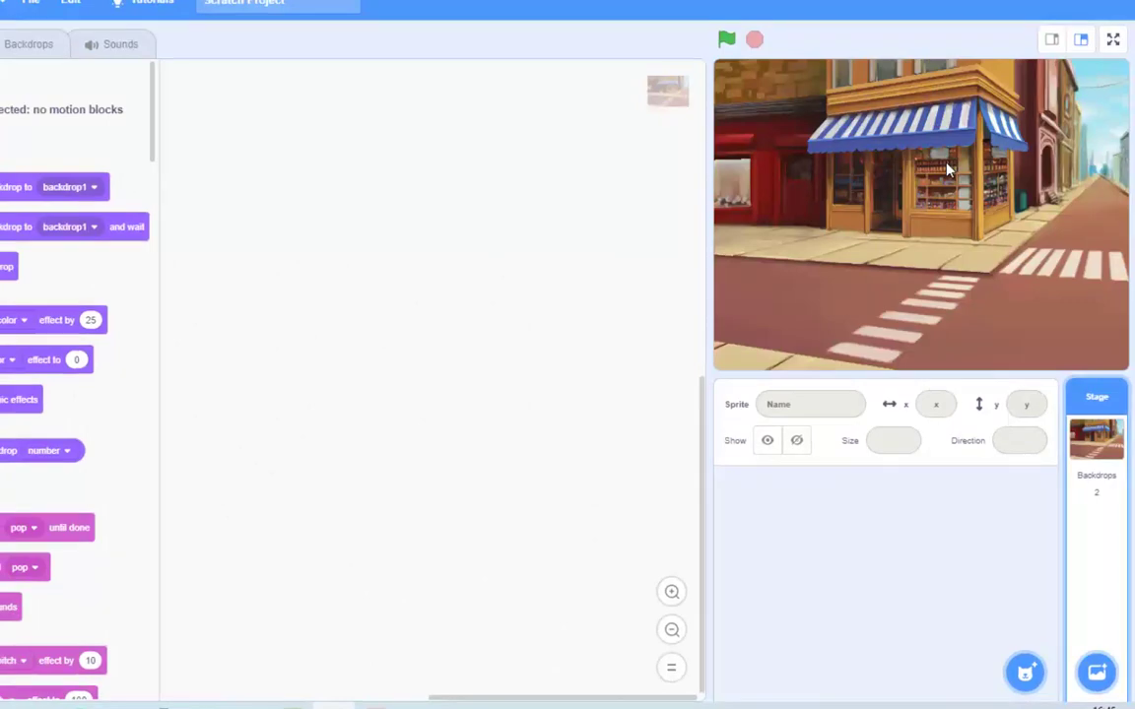
pyautogui.moveTo(1005, 242)
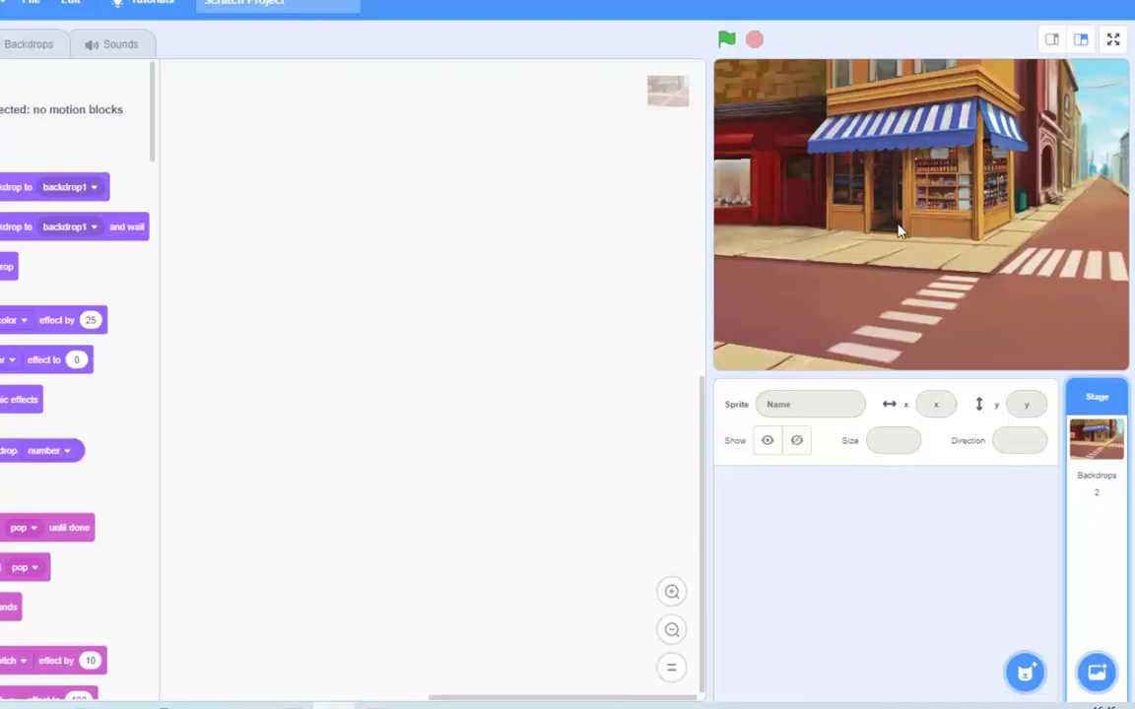
pyautogui.moveTo(1015, 292)
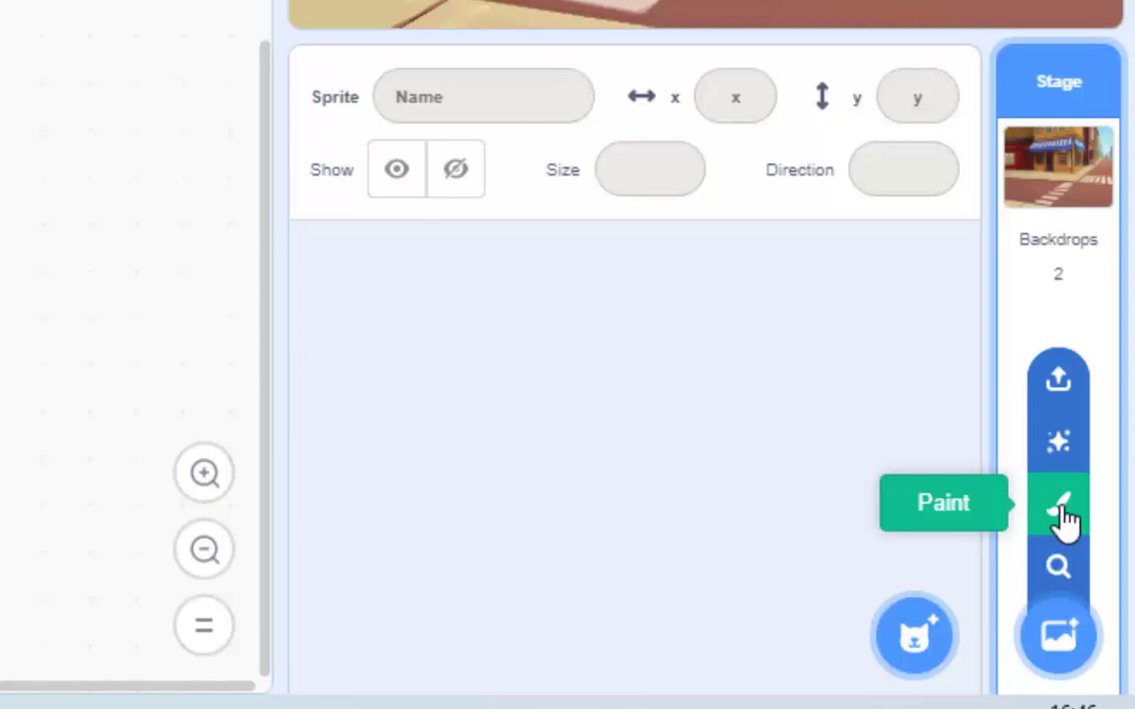
pyautogui.moveTo(1058, 567)
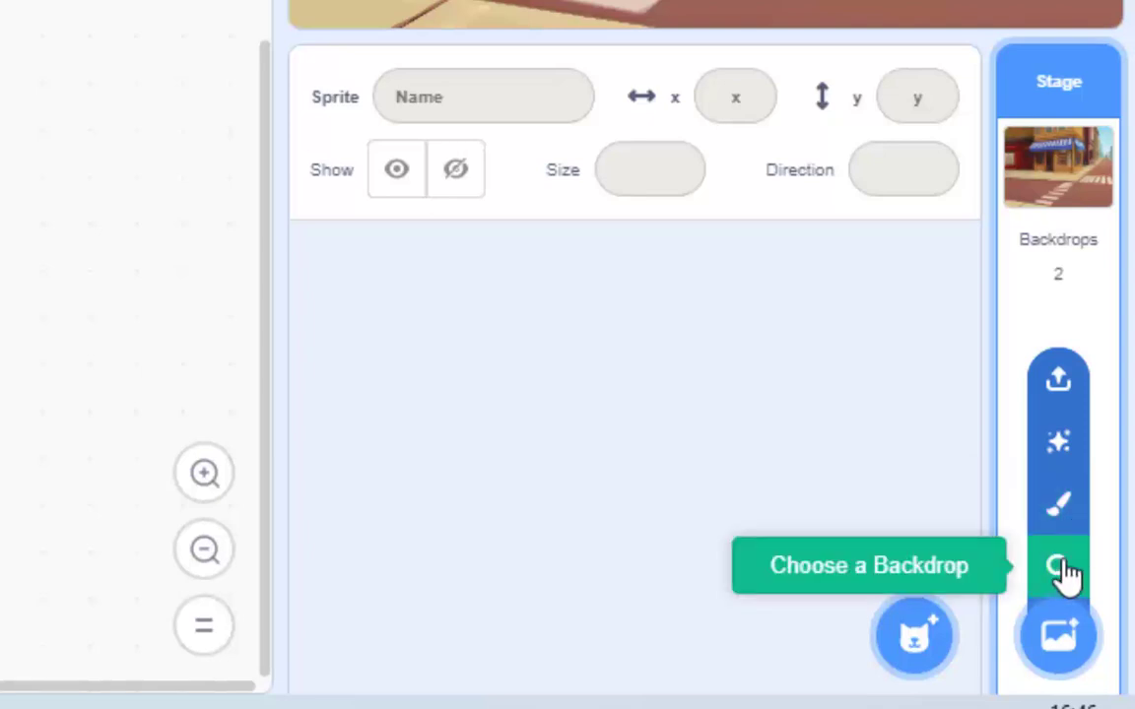
pyautogui.moveTo(1107, 201)
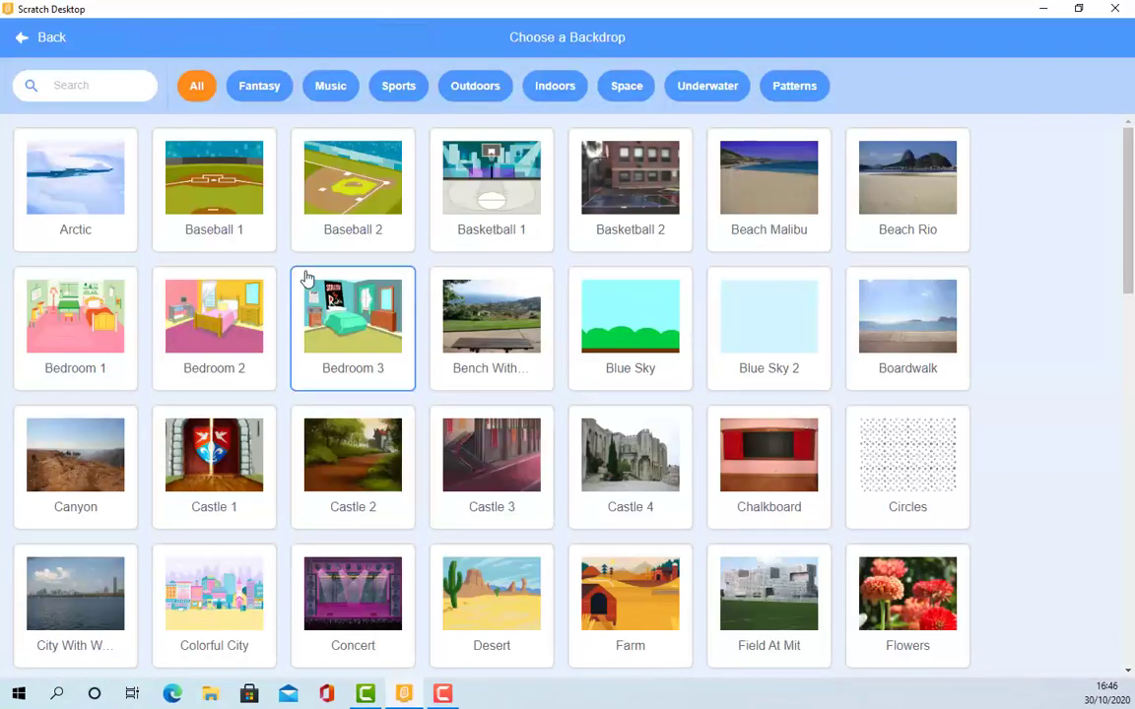
pyautogui.moveTo(630, 325)
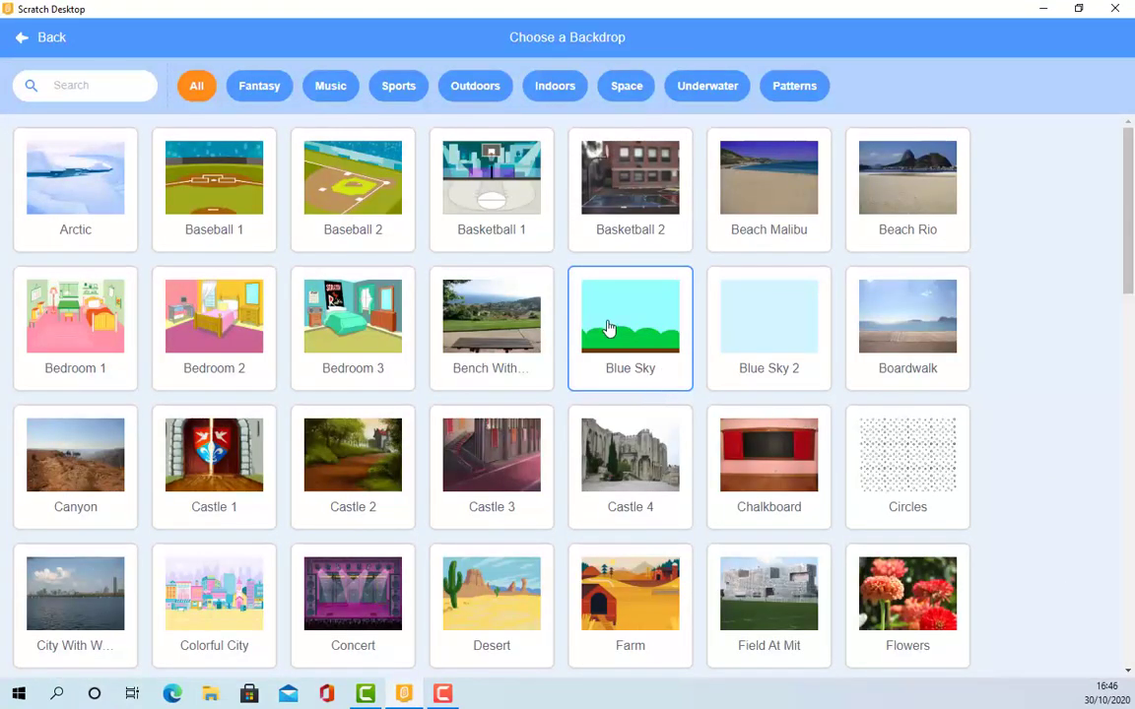
# Pick Underwater 2 from the backdrop library so the reef scene fills the stage
pyautogui.scroll(-3)
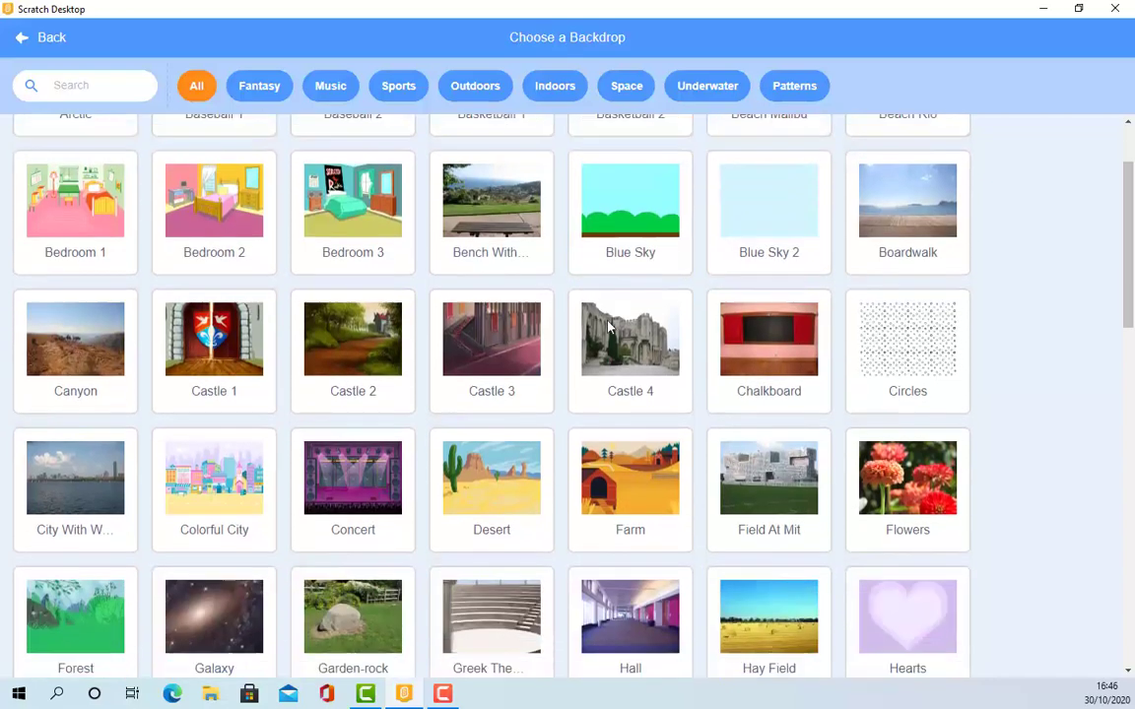
pyautogui.scroll(-3)
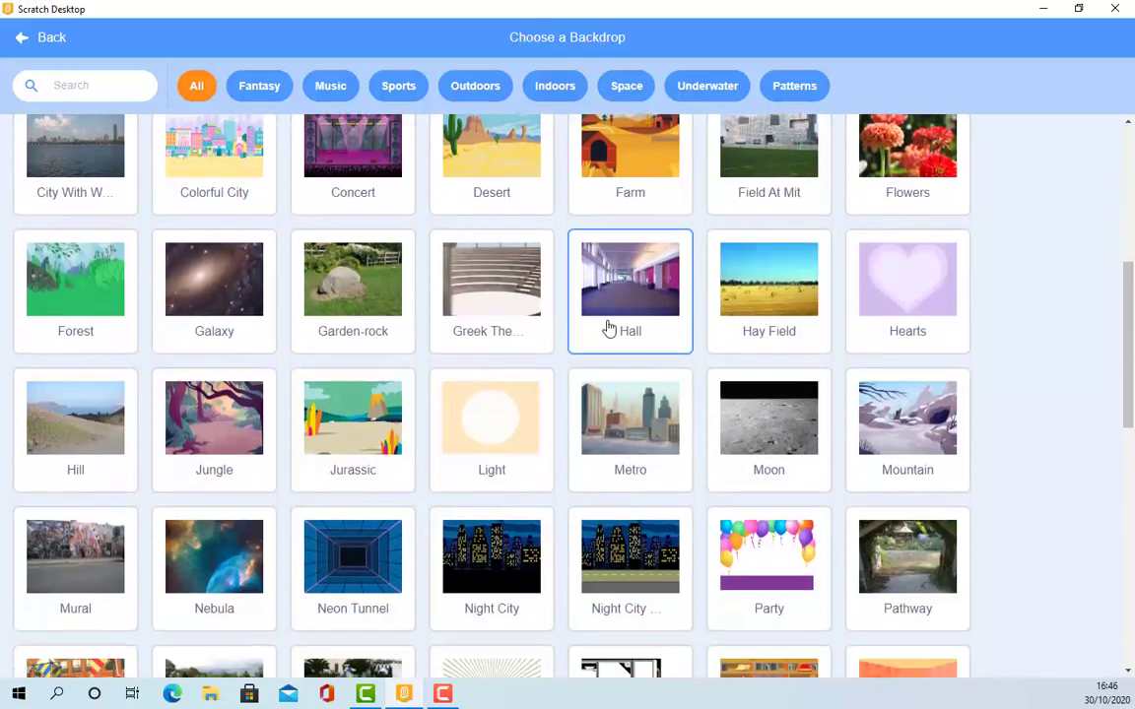
pyautogui.scroll(-3)
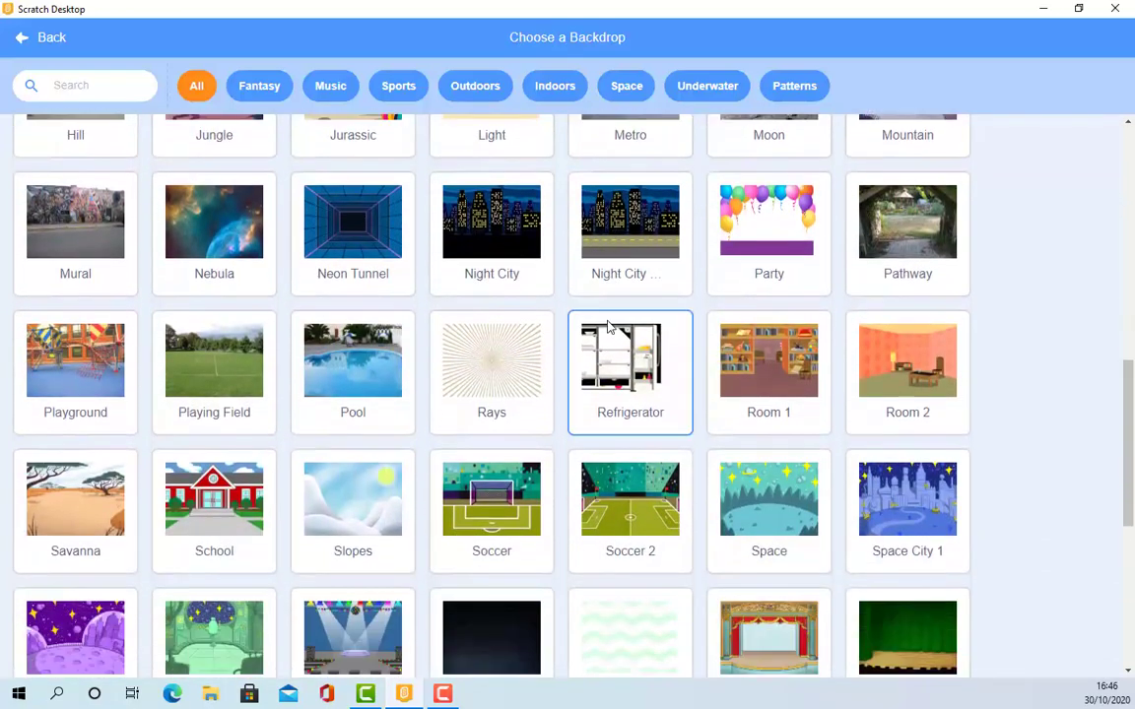
pyautogui.scroll(-3)
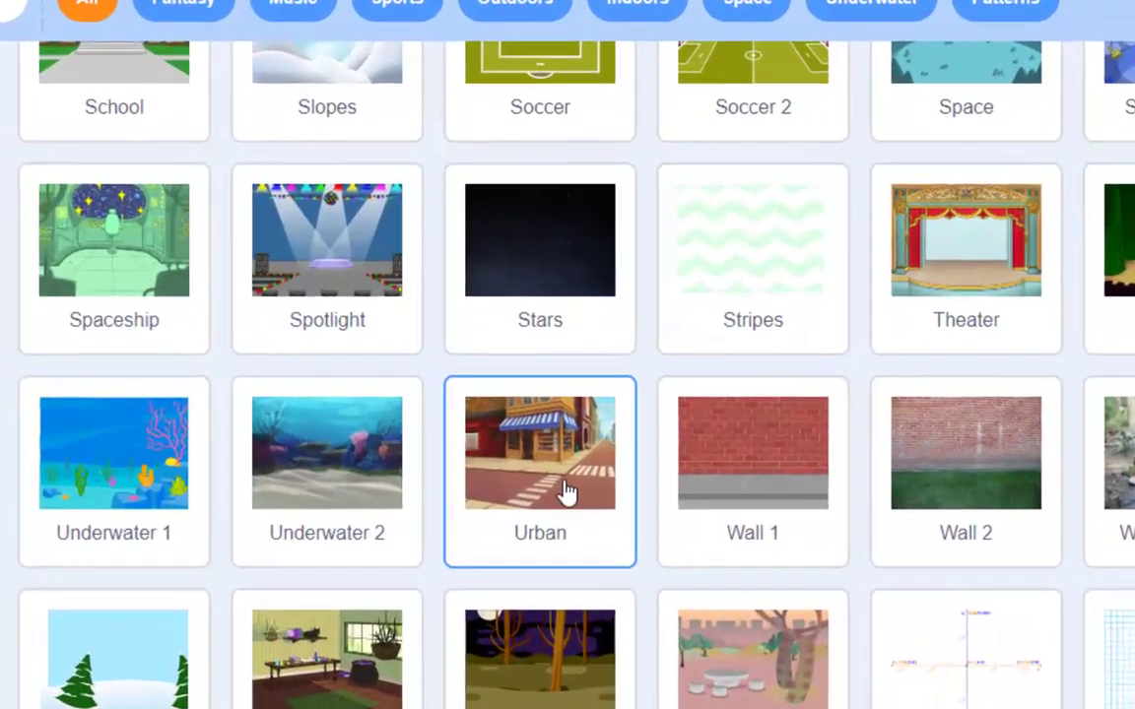
pyautogui.click(114, 451)
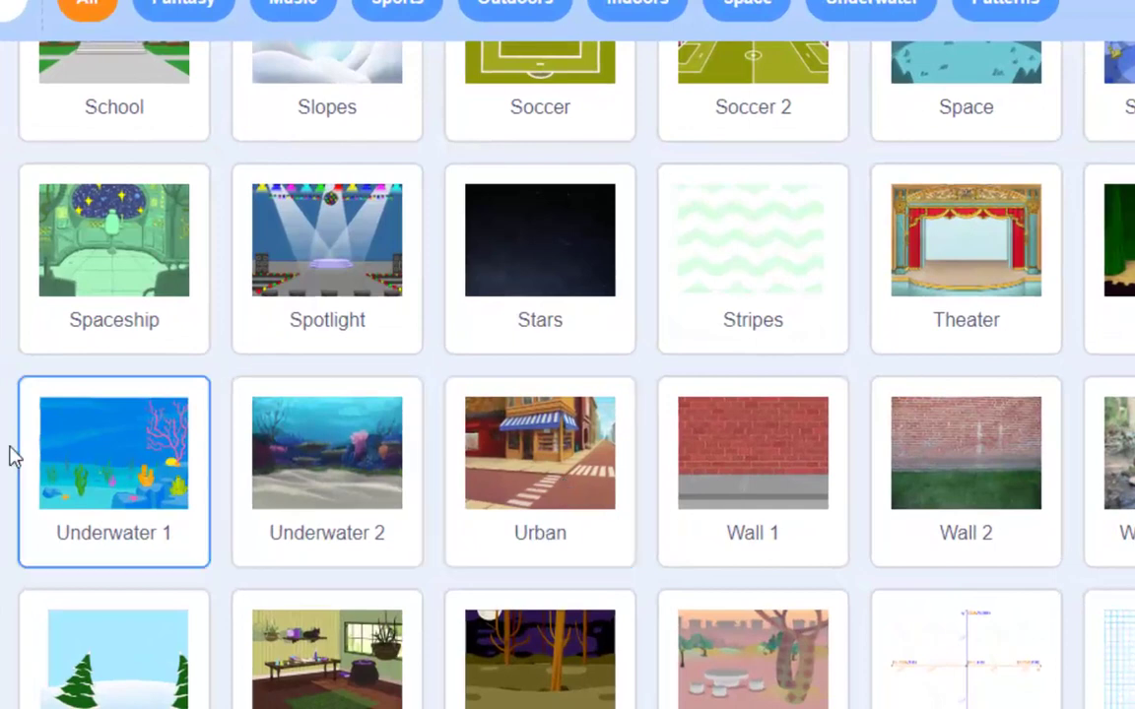
pyautogui.moveTo(110, 471)
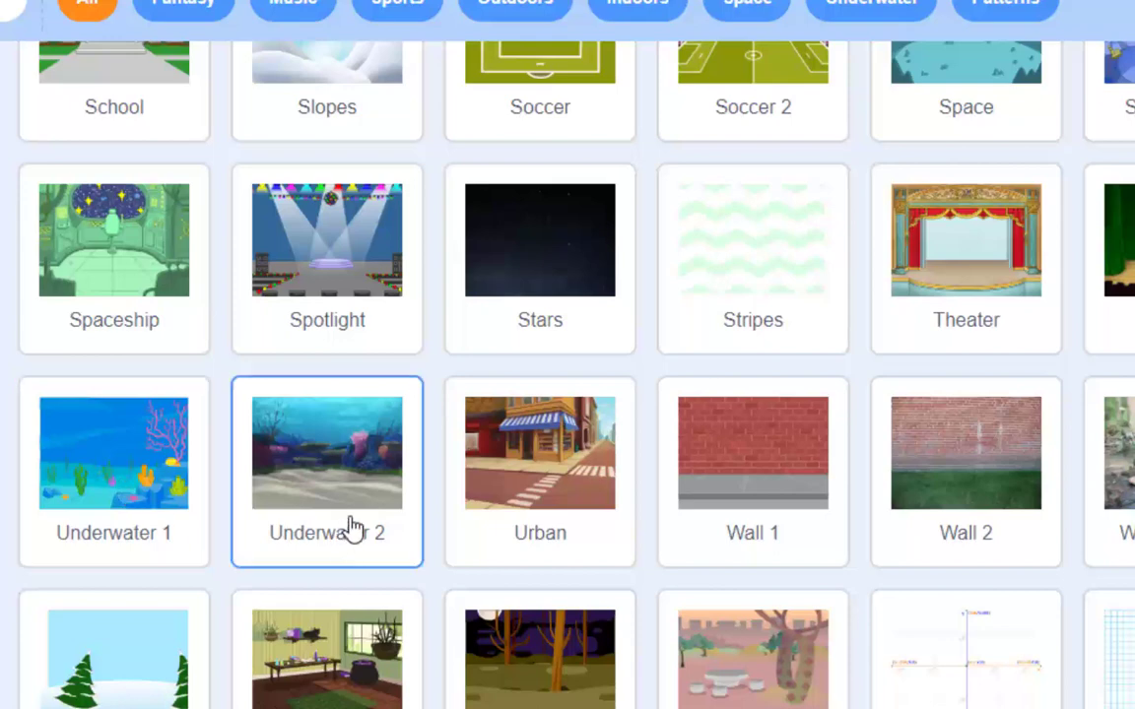
pyautogui.moveTo(339, 483)
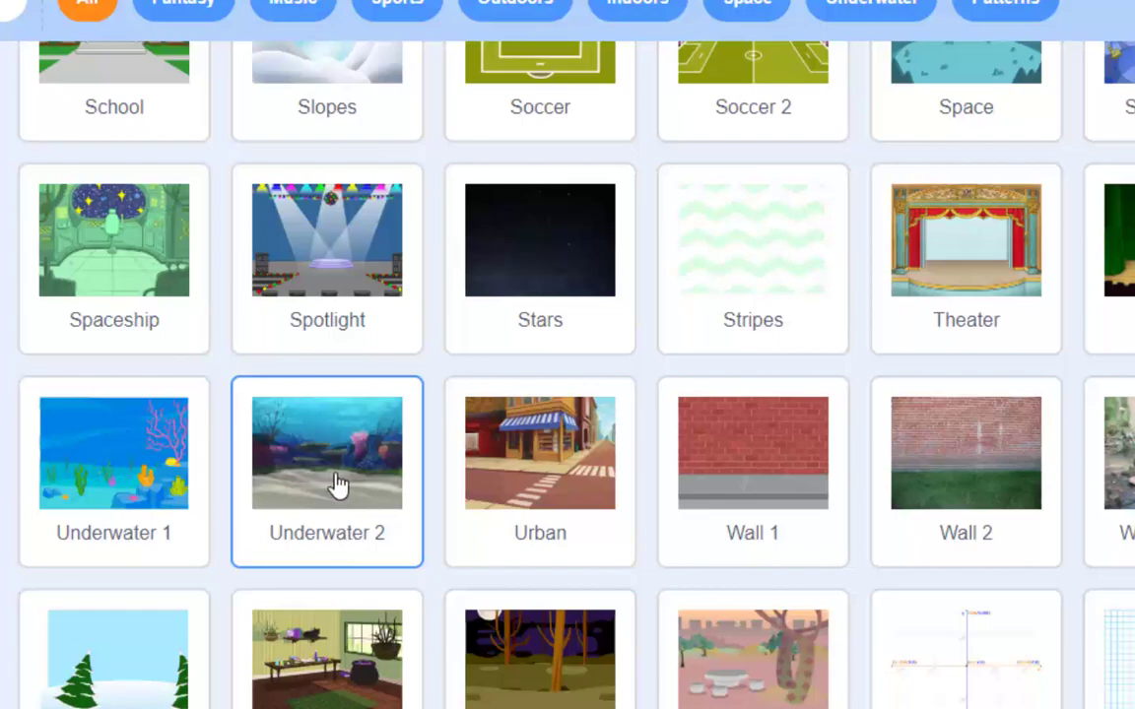
pyautogui.click(327, 451)
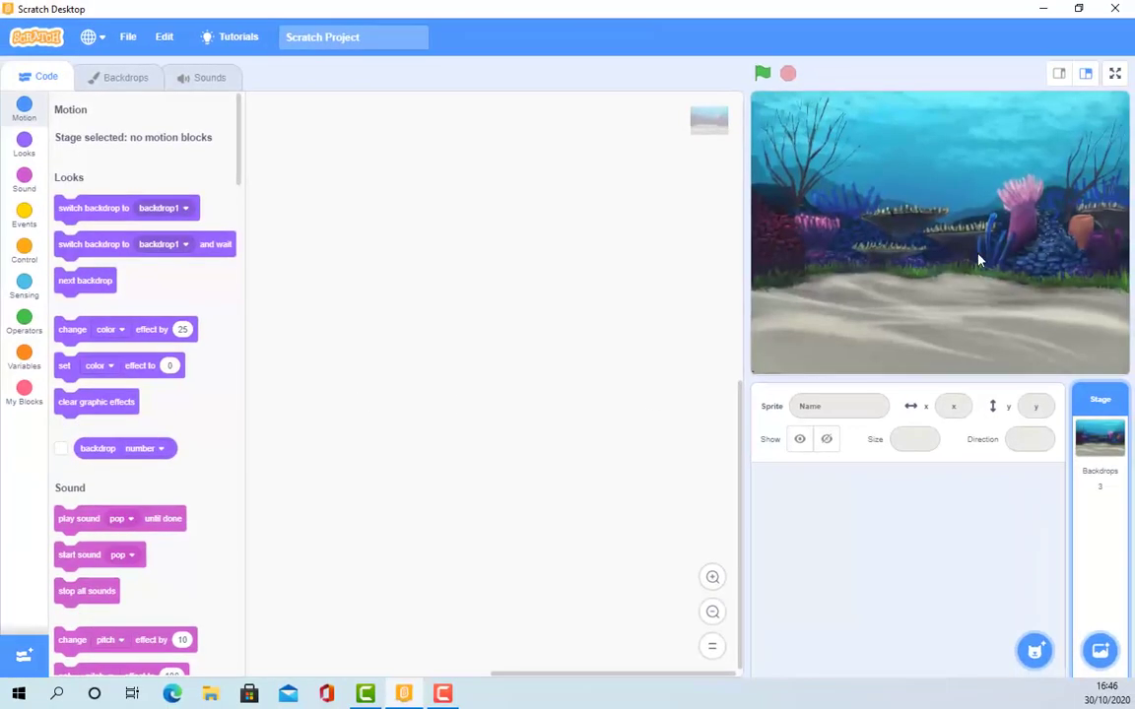
pyautogui.moveTo(965, 252)
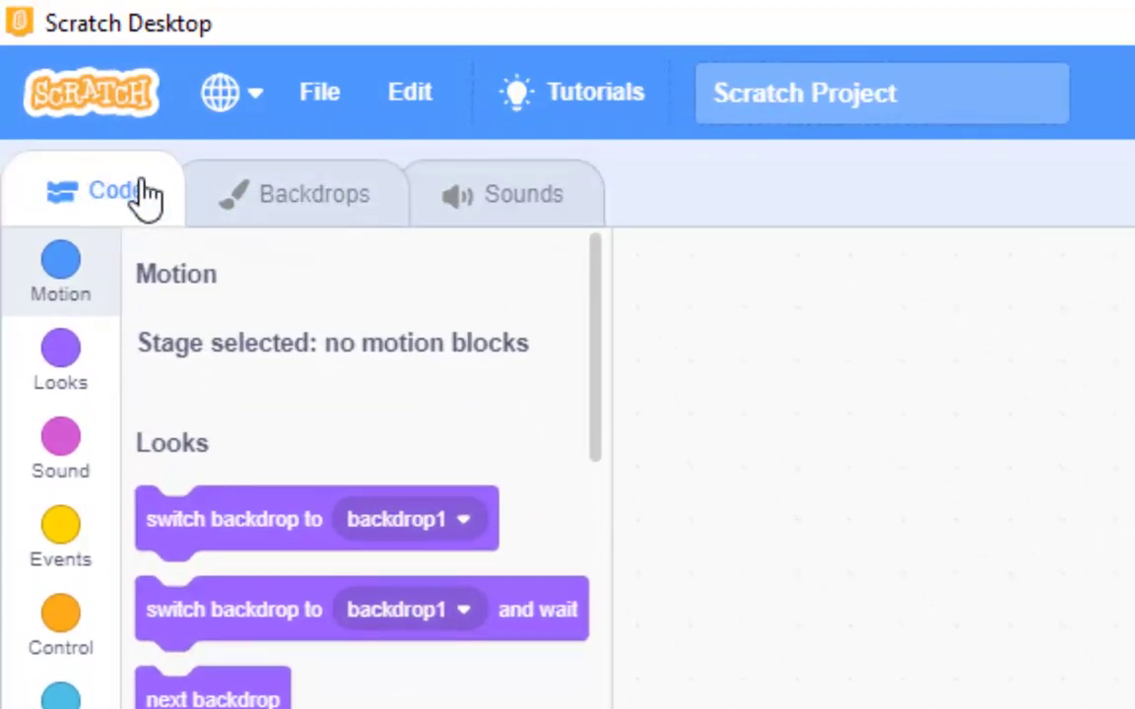
# View the blank, Urban and Underwater 2 backdrops in the backdrop editor
pyautogui.click(295, 195)
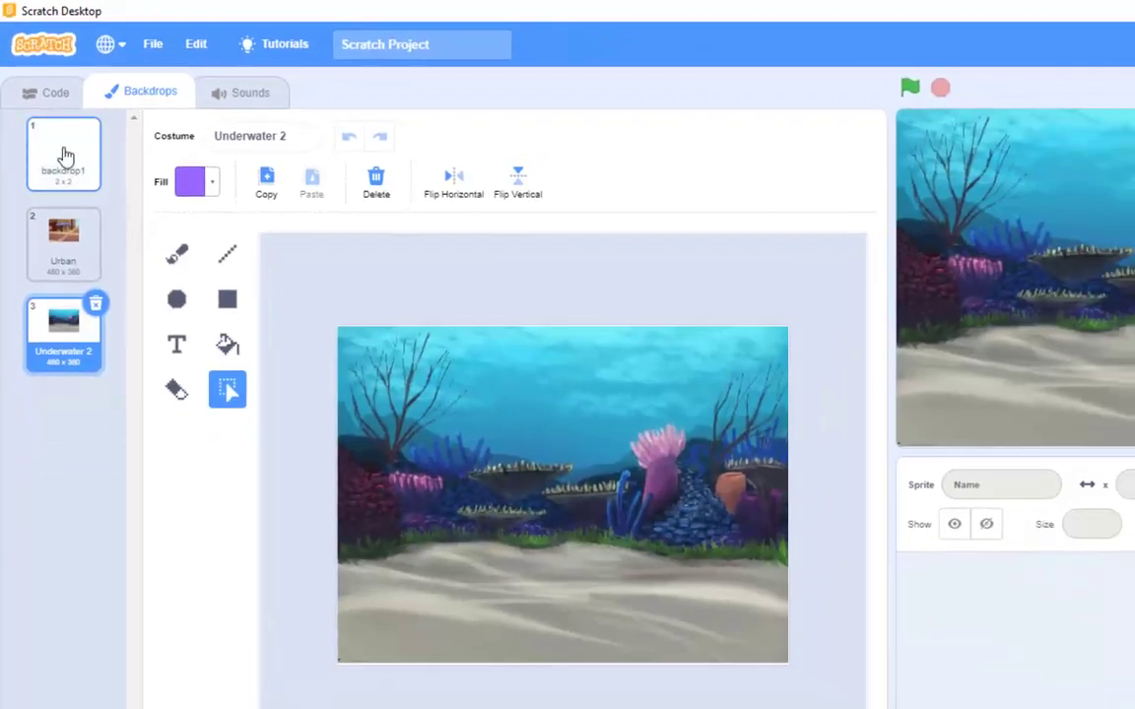
pyautogui.click(63, 154)
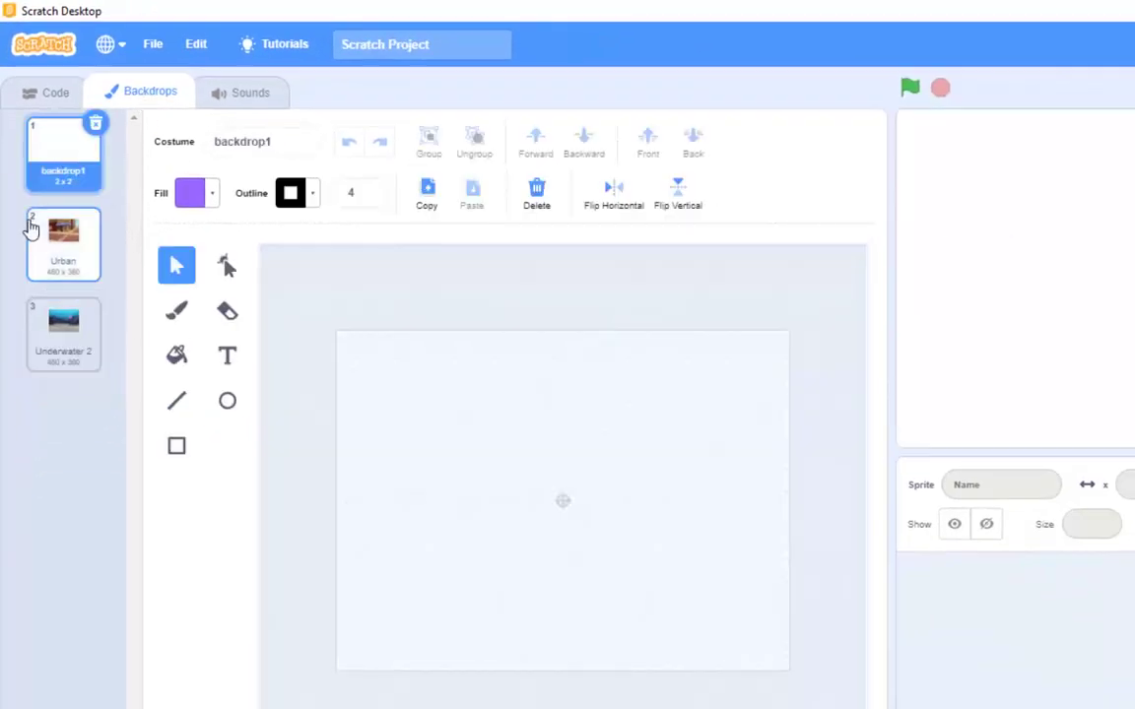
pyautogui.click(63, 245)
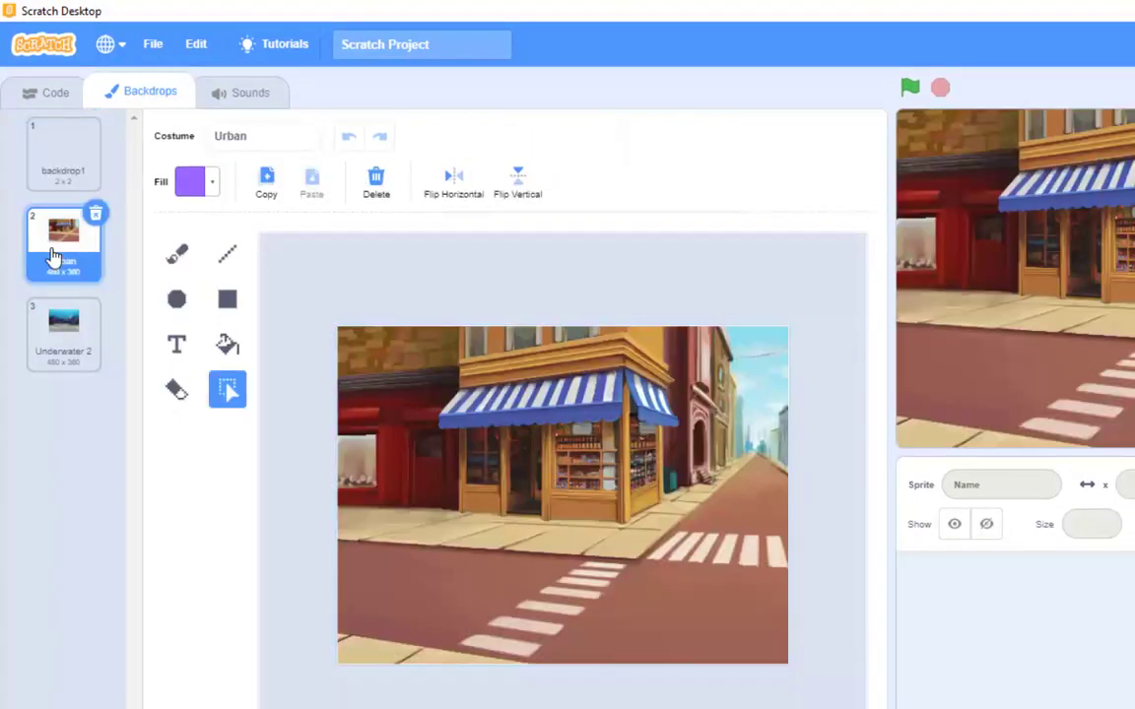
pyautogui.click(63, 333)
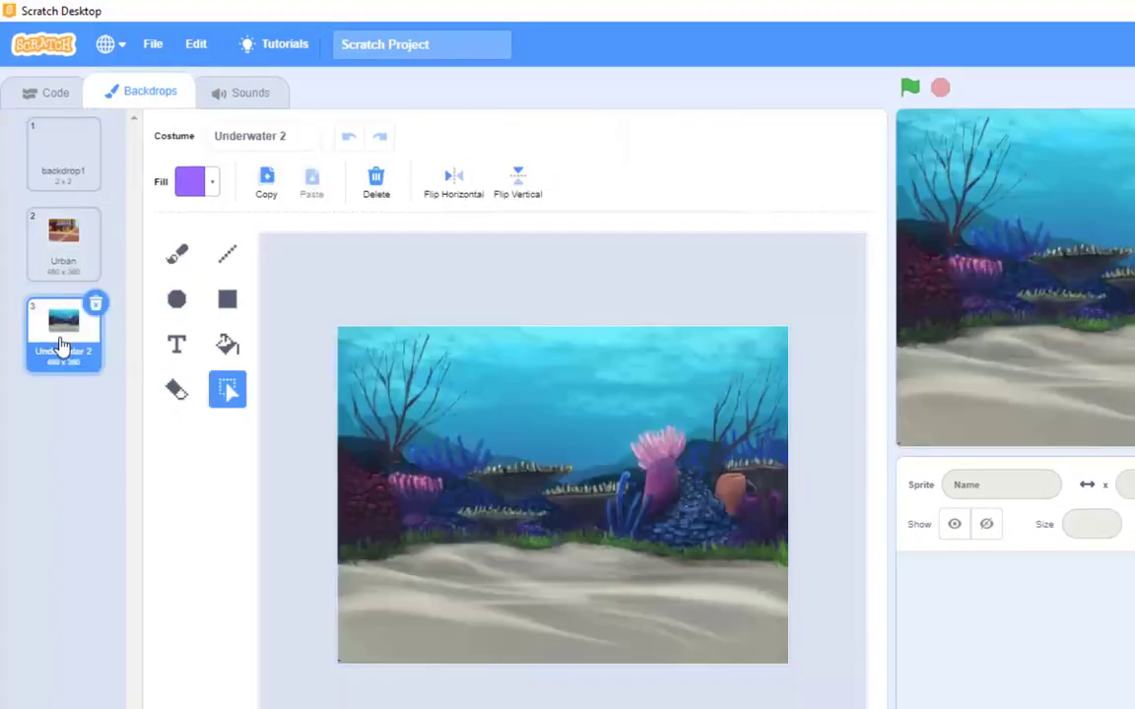
pyautogui.moveTo(83, 145)
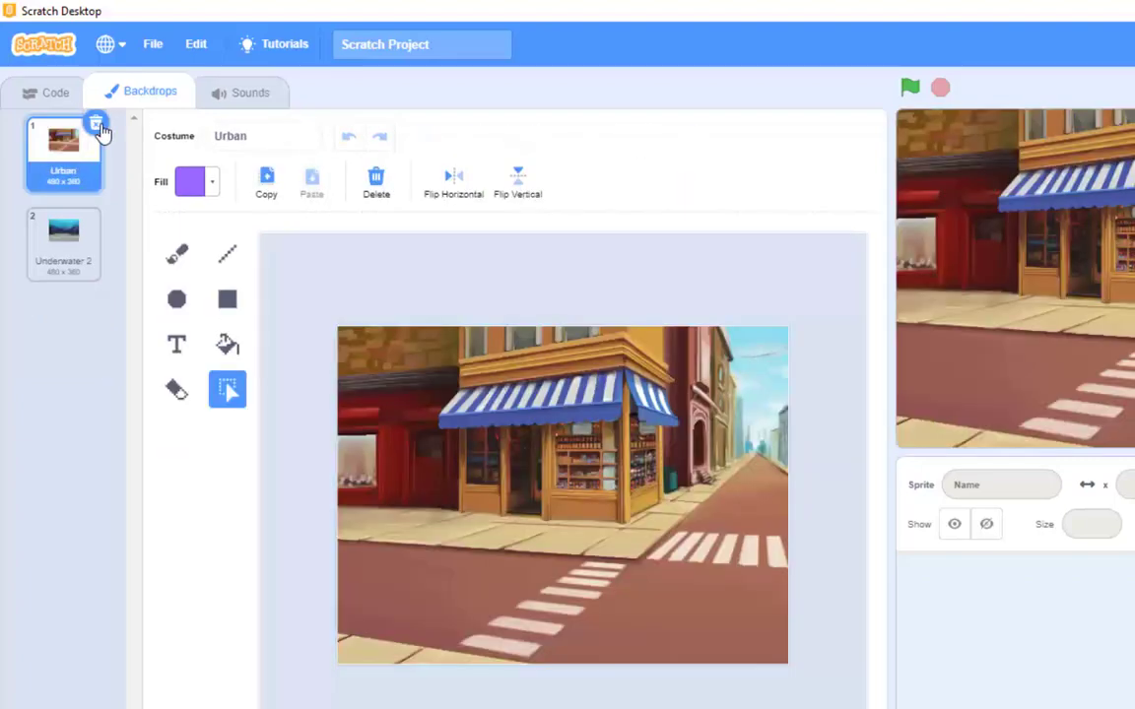
# Delete the Urban and blank backdrops, leaving Underwater 2 as the only one
pyautogui.click(95, 124)
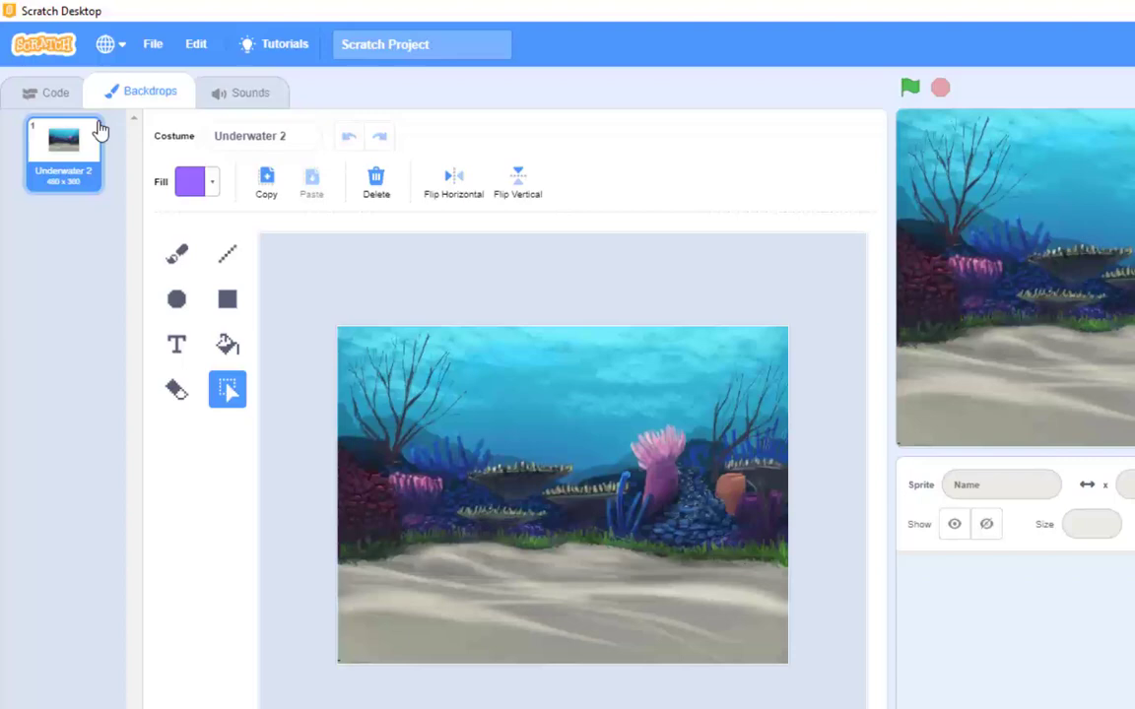
pyautogui.click(55, 93)
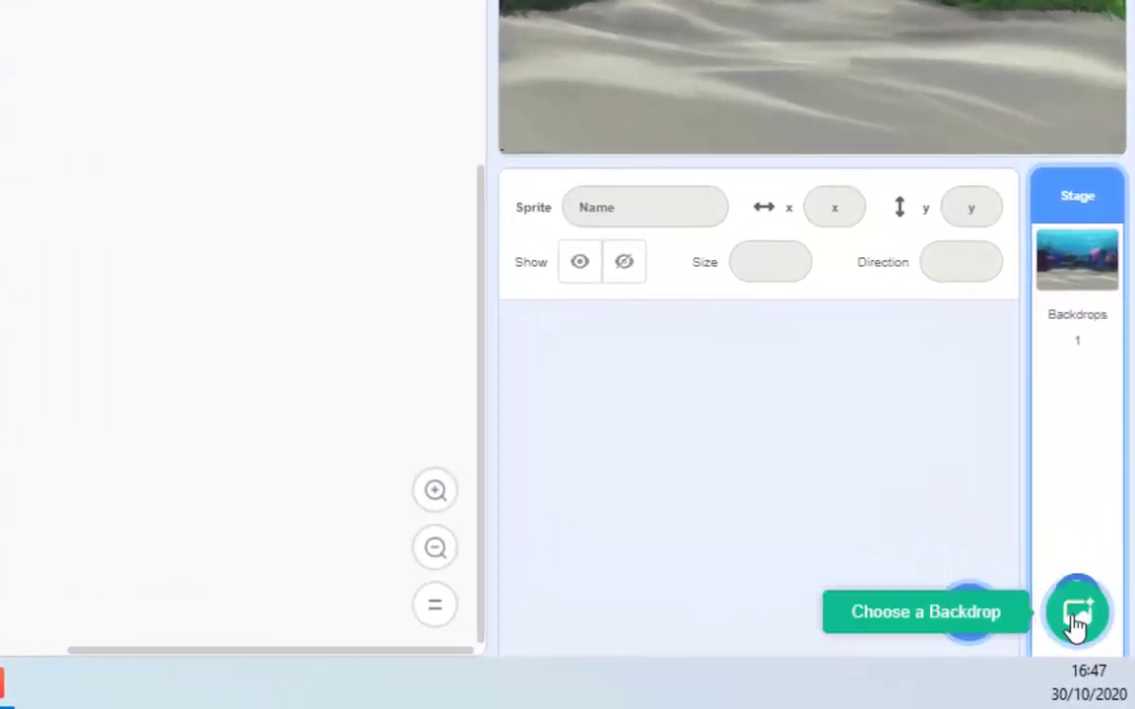
# Return to the Stage's code area with the underwater scene as its single backdrop
pyautogui.click(927, 611)
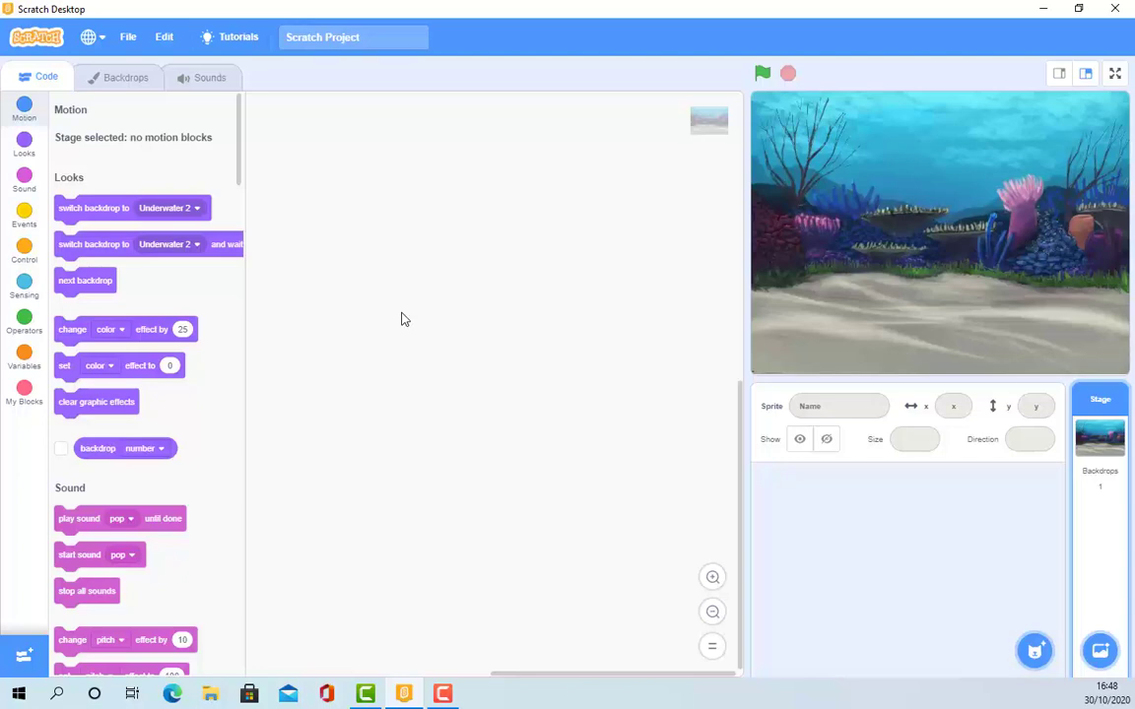
pyautogui.moveTo(804, 331)
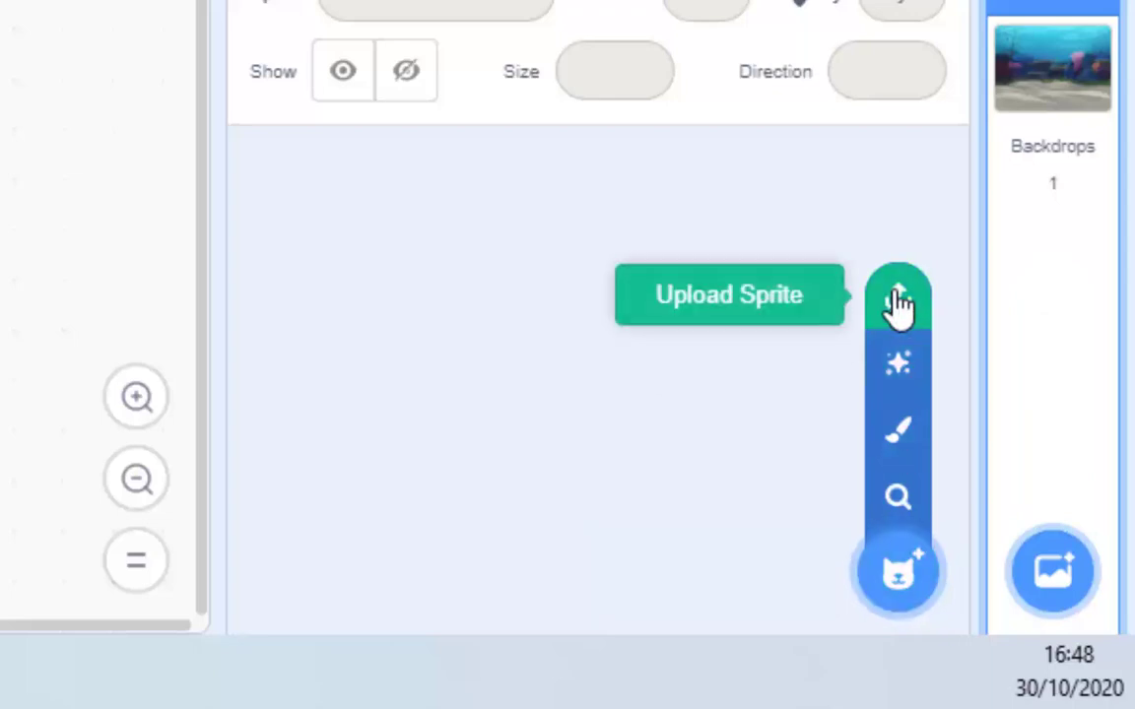
pyautogui.moveTo(899, 363)
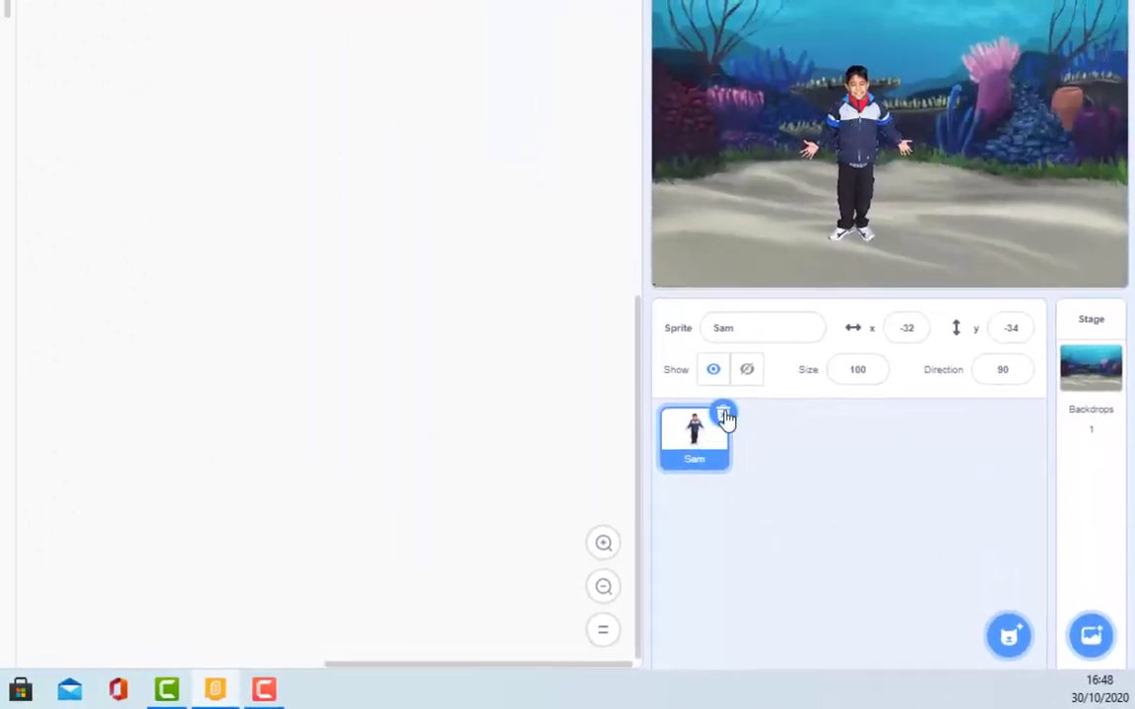
# Delete the Sam sprite, leaving the underwater stage with no sprites
pyautogui.click(725, 414)
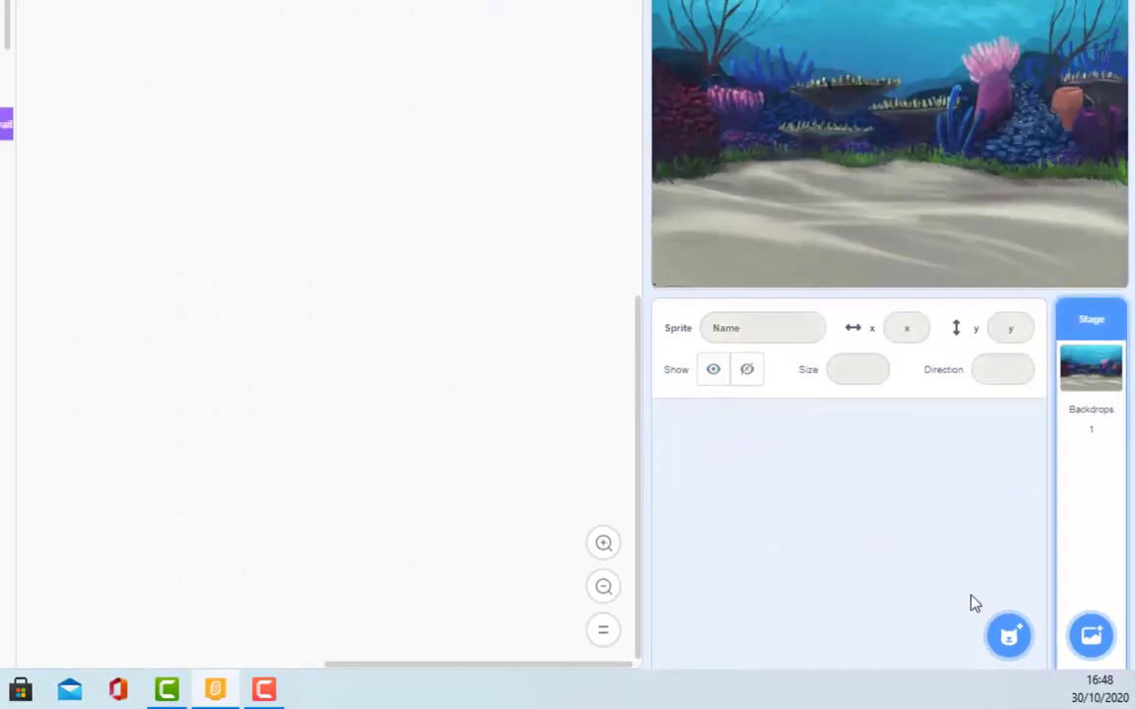
pyautogui.moveTo(1009, 634)
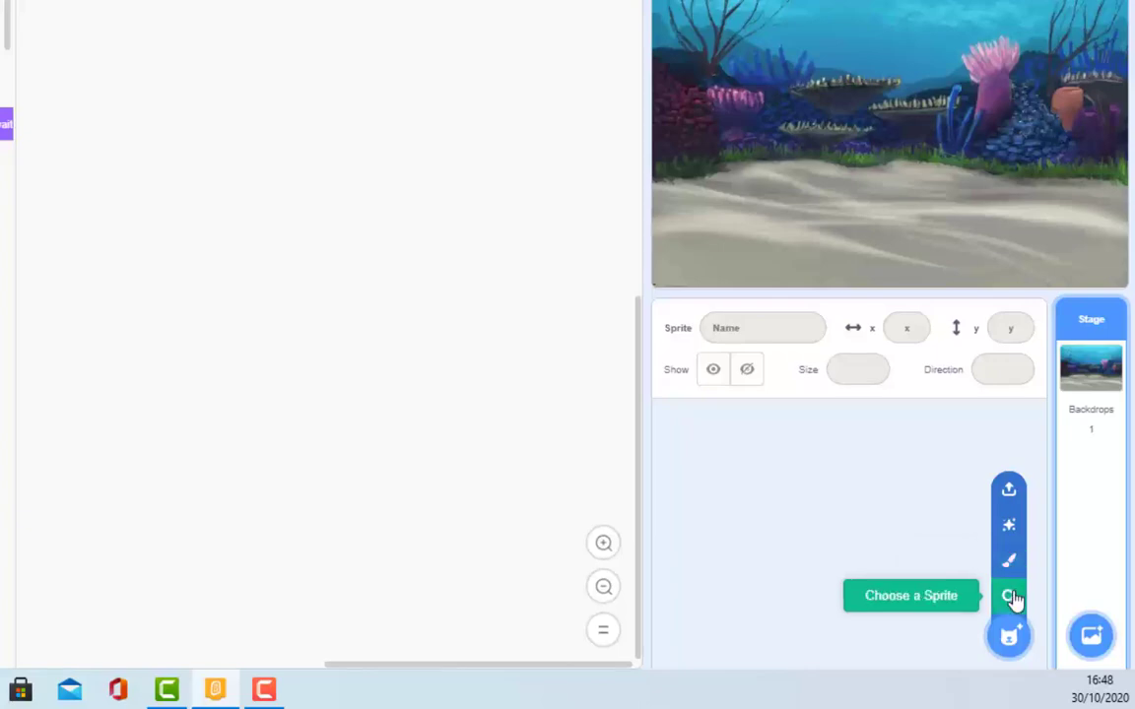
# Add the Shark 2 sprite from the sprite library and show its costumes
pyautogui.click(910, 595)
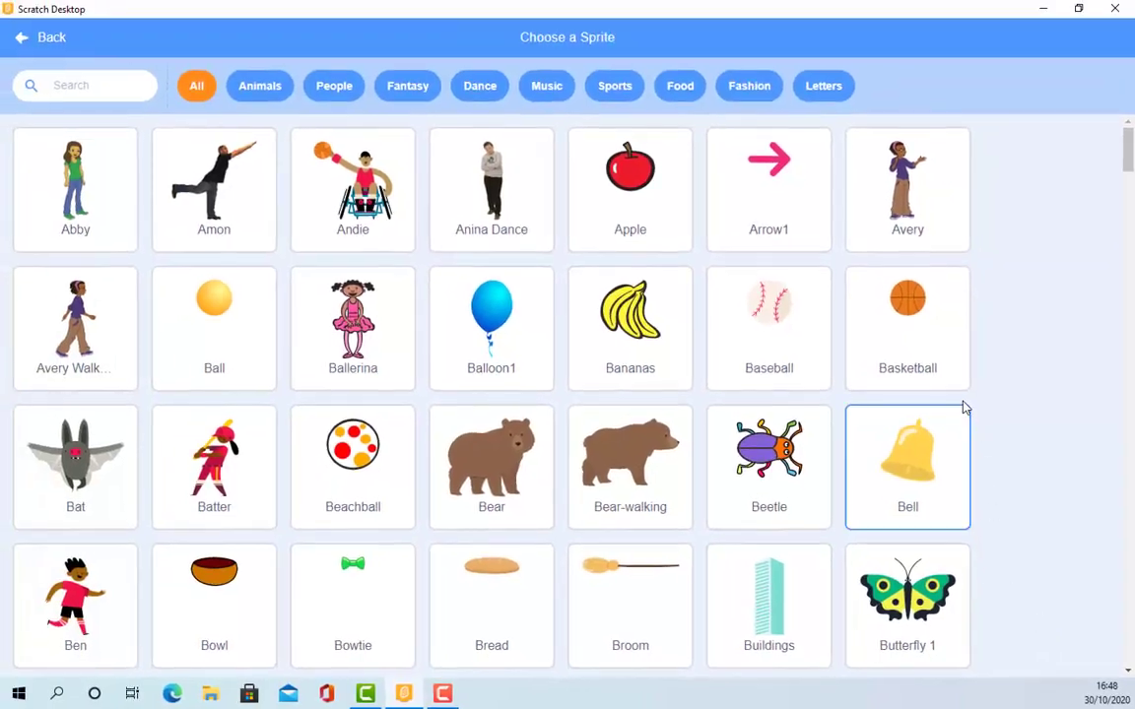
pyautogui.scroll(-3)
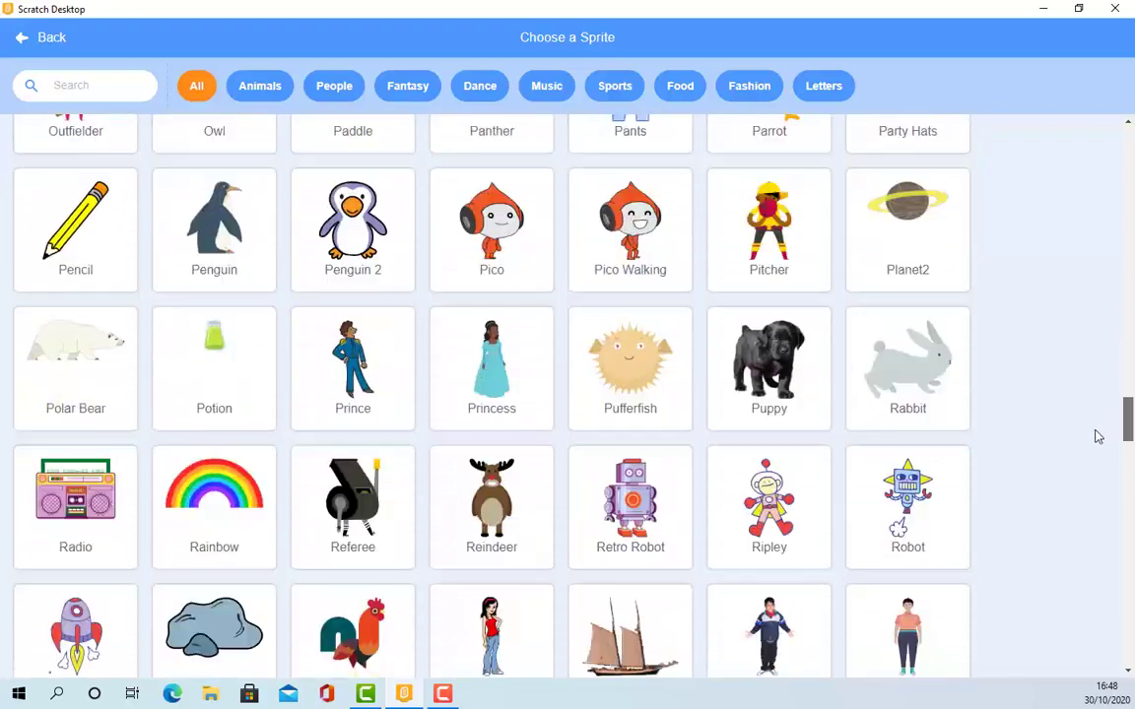
pyautogui.scroll(-3)
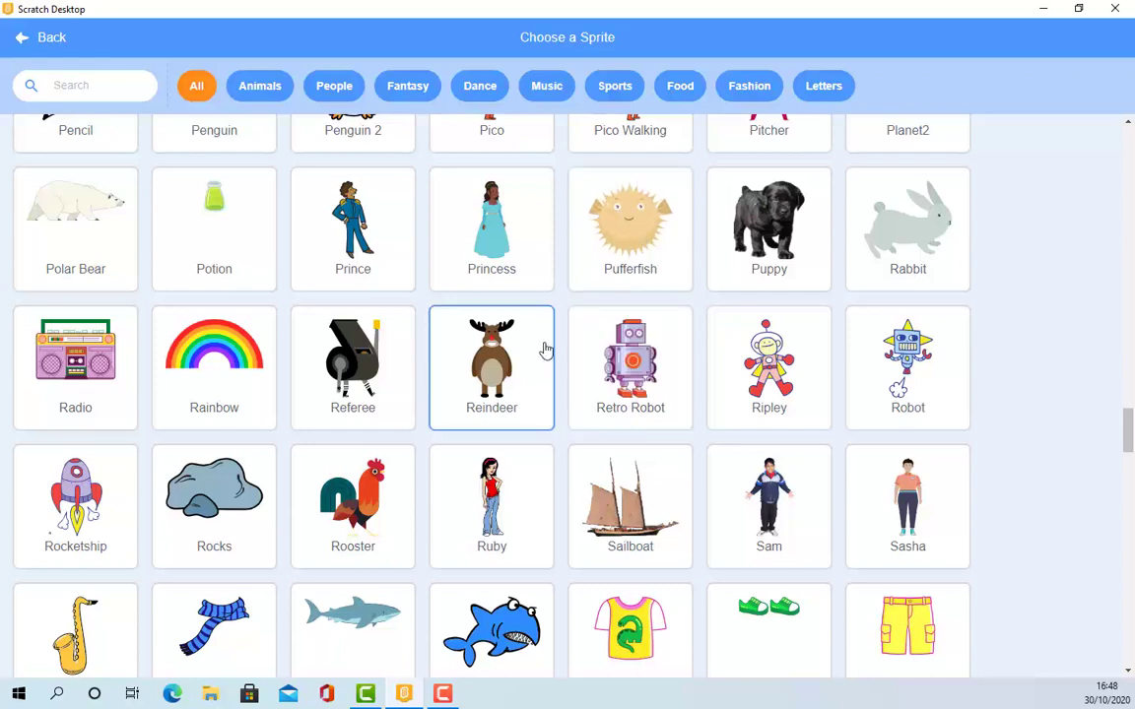
pyautogui.scroll(-3)
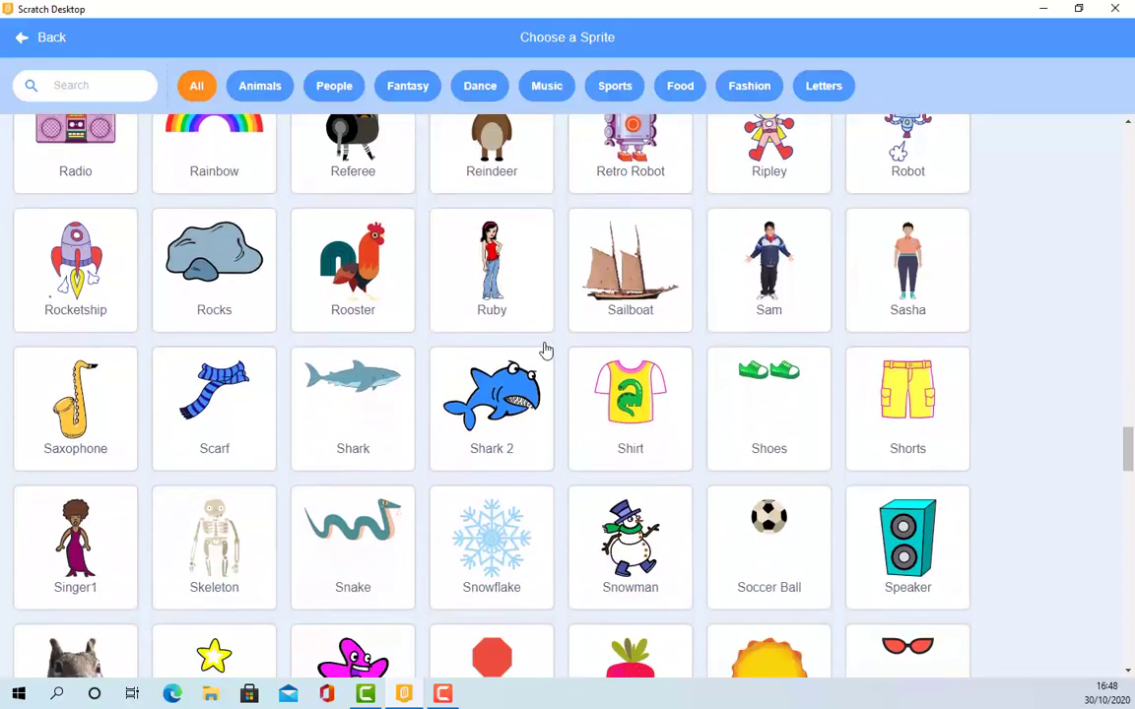
pyautogui.click(353, 394)
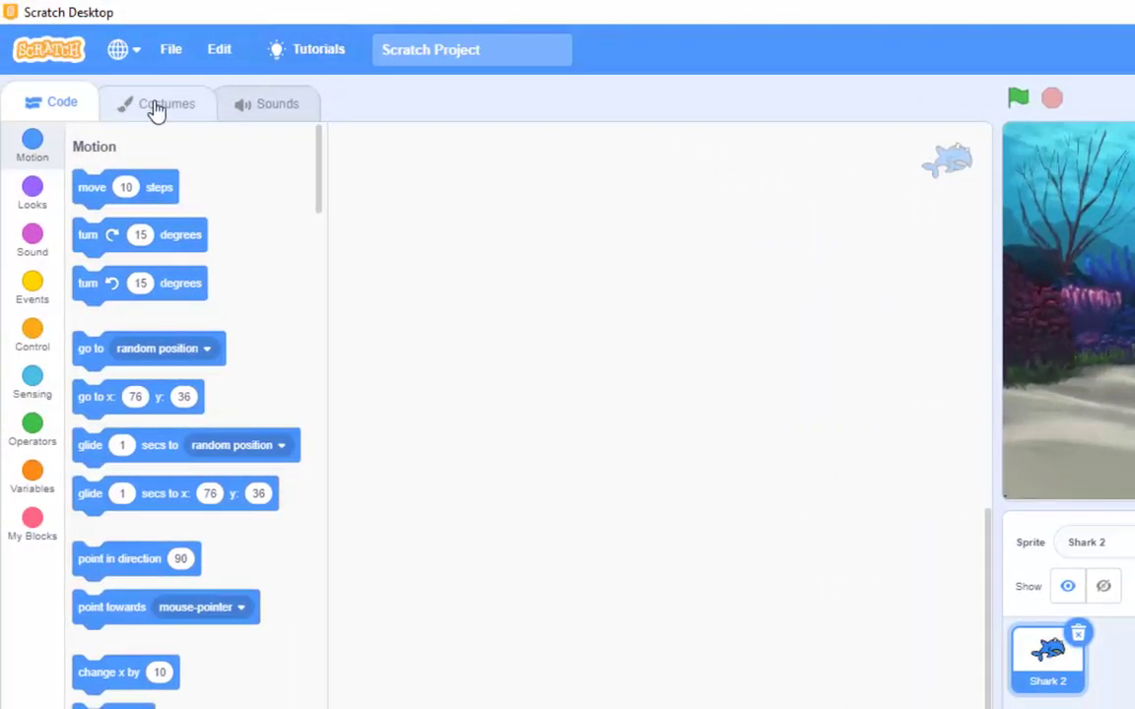
pyautogui.click(154, 102)
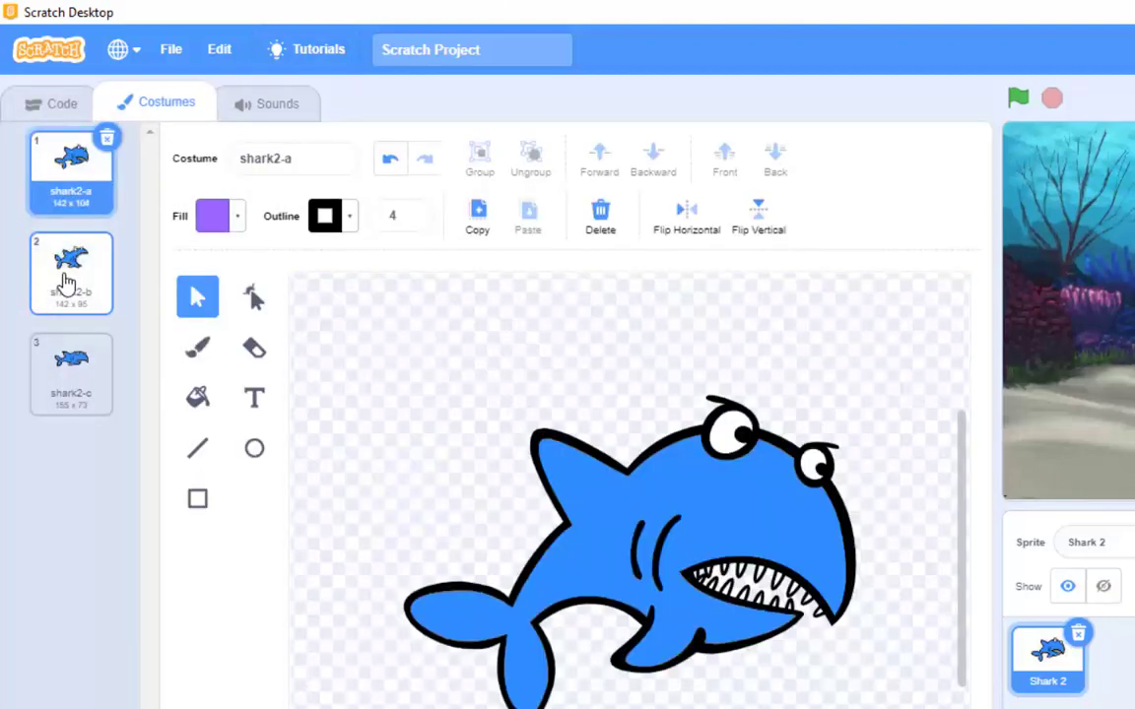
# Preview shark2-a, shark2-b and shark2-c, leave shark2-c on, and return to the code area
pyautogui.click(71, 375)
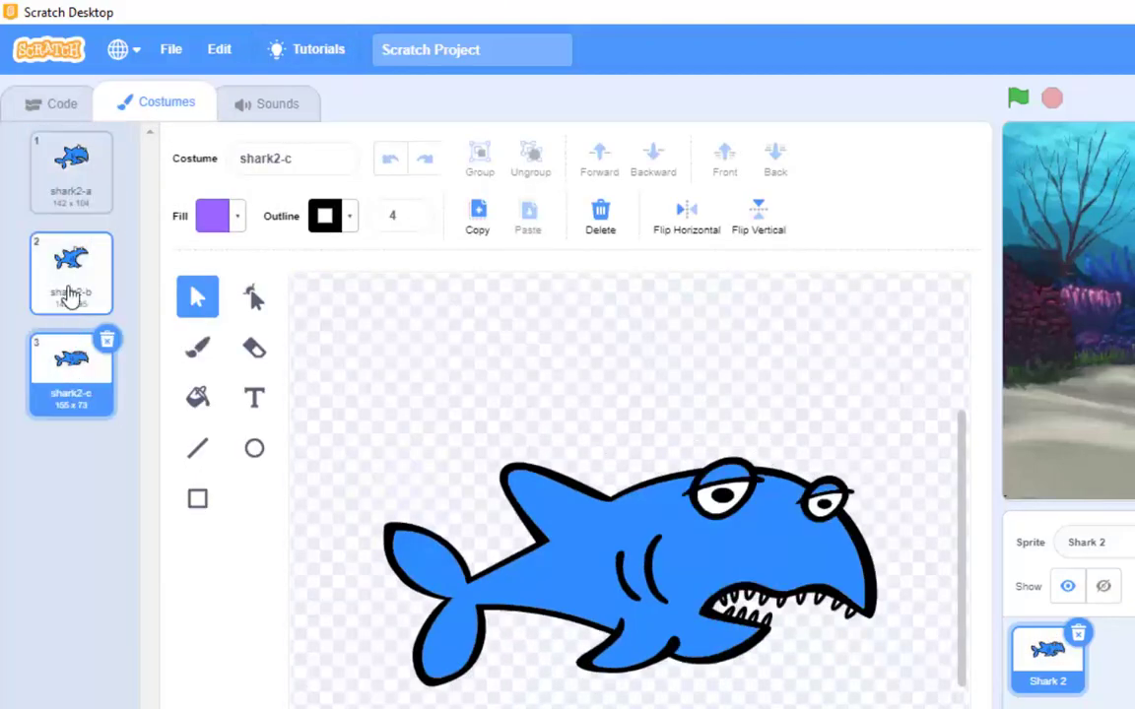
pyautogui.click(71, 173)
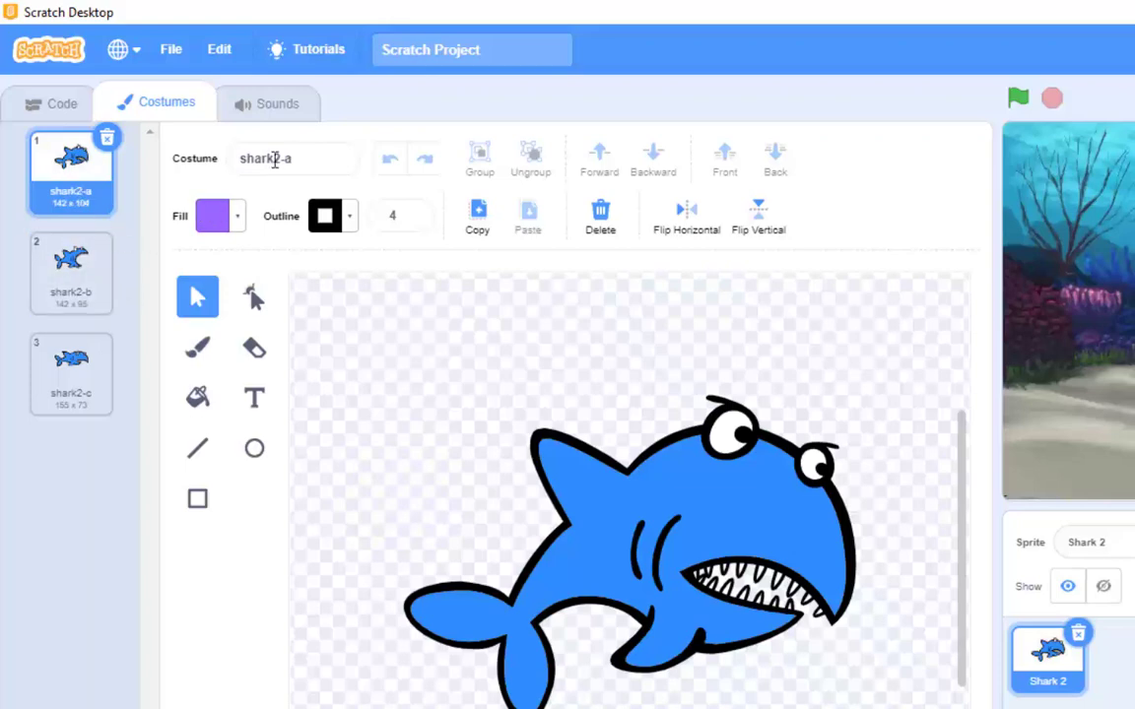
pyautogui.click(71, 272)
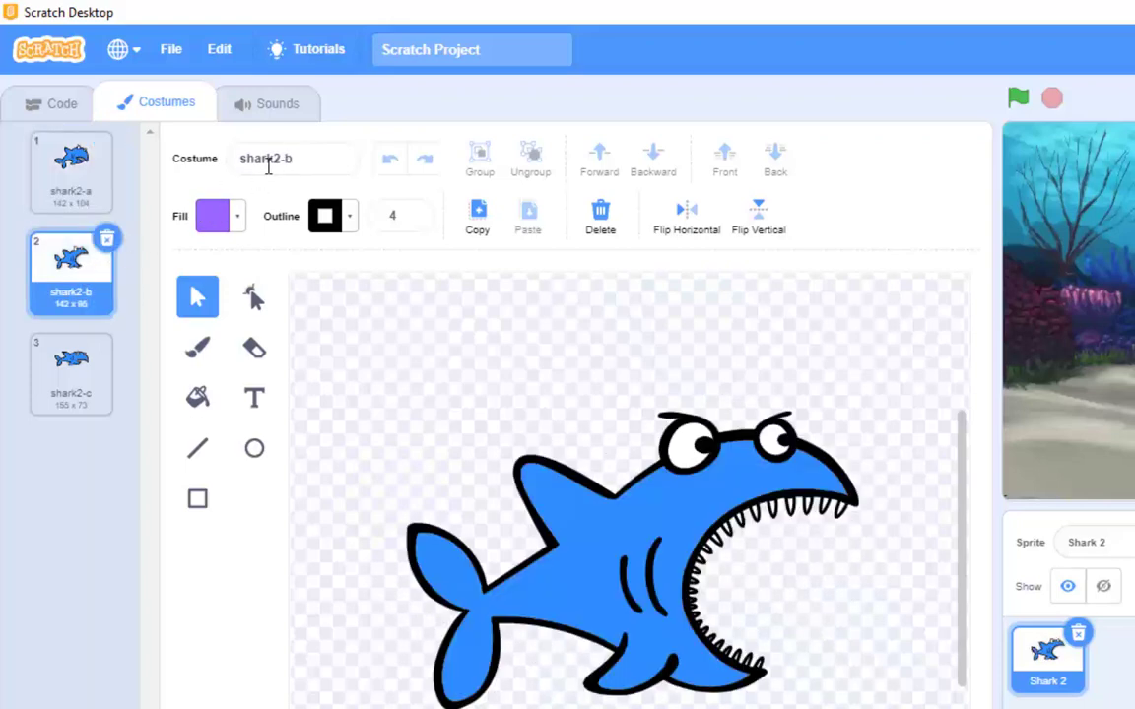
pyautogui.click(70, 374)
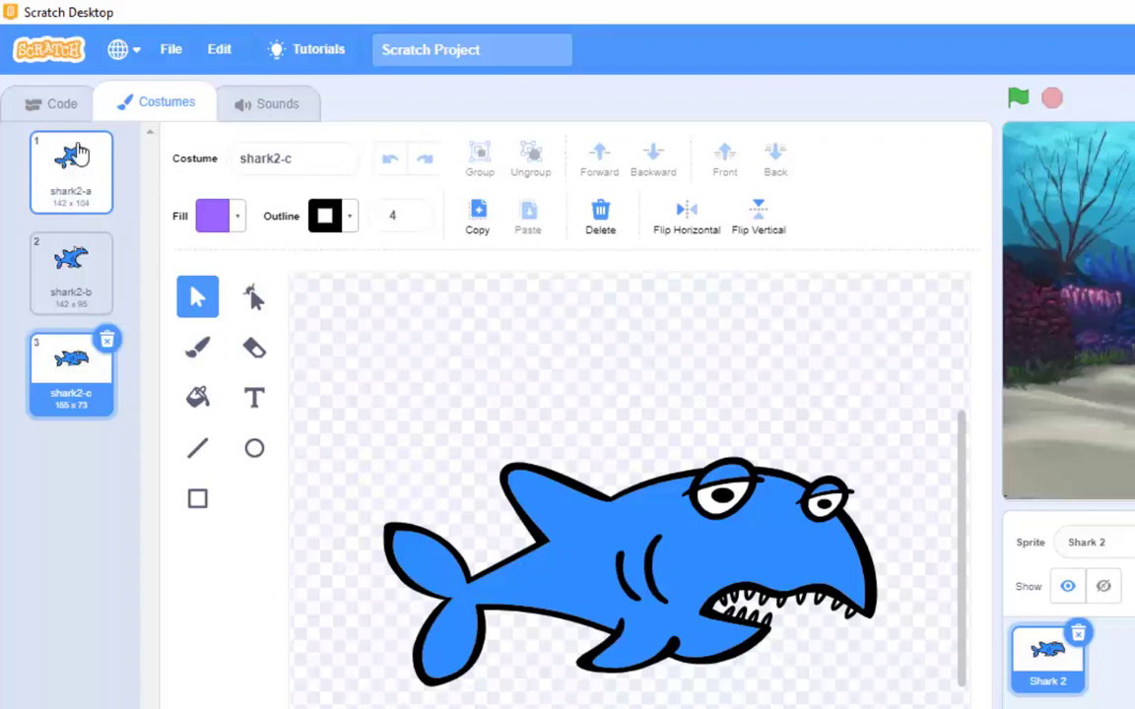
pyautogui.click(63, 103)
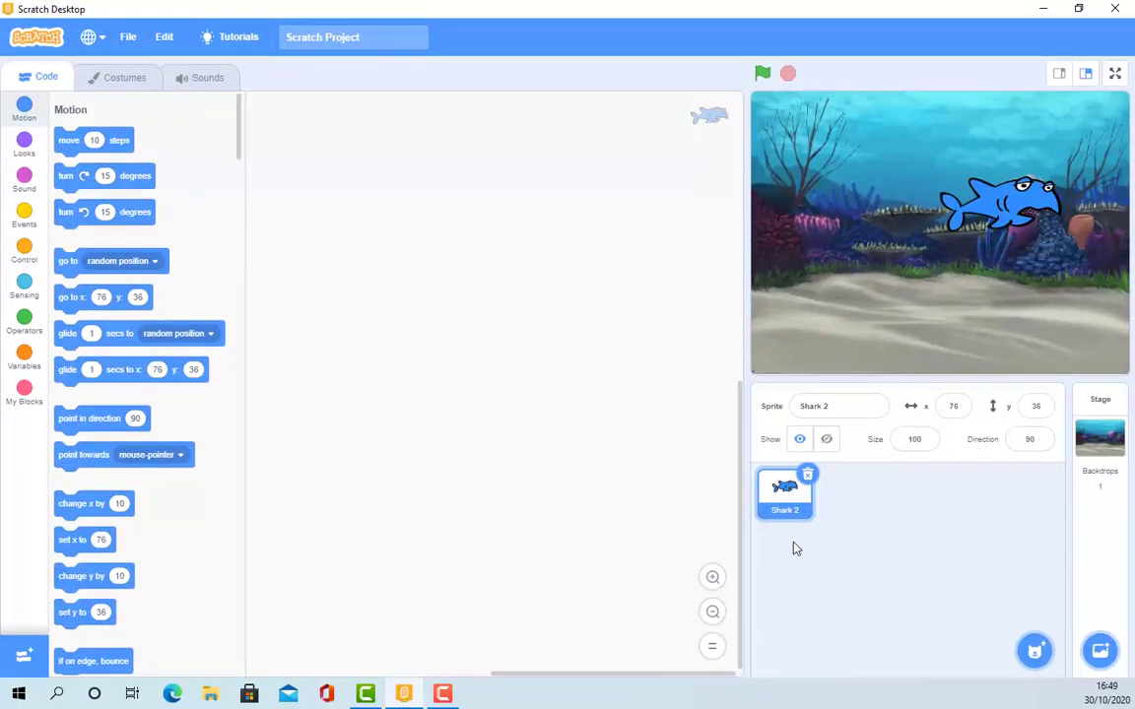
pyautogui.moveTo(126, 77)
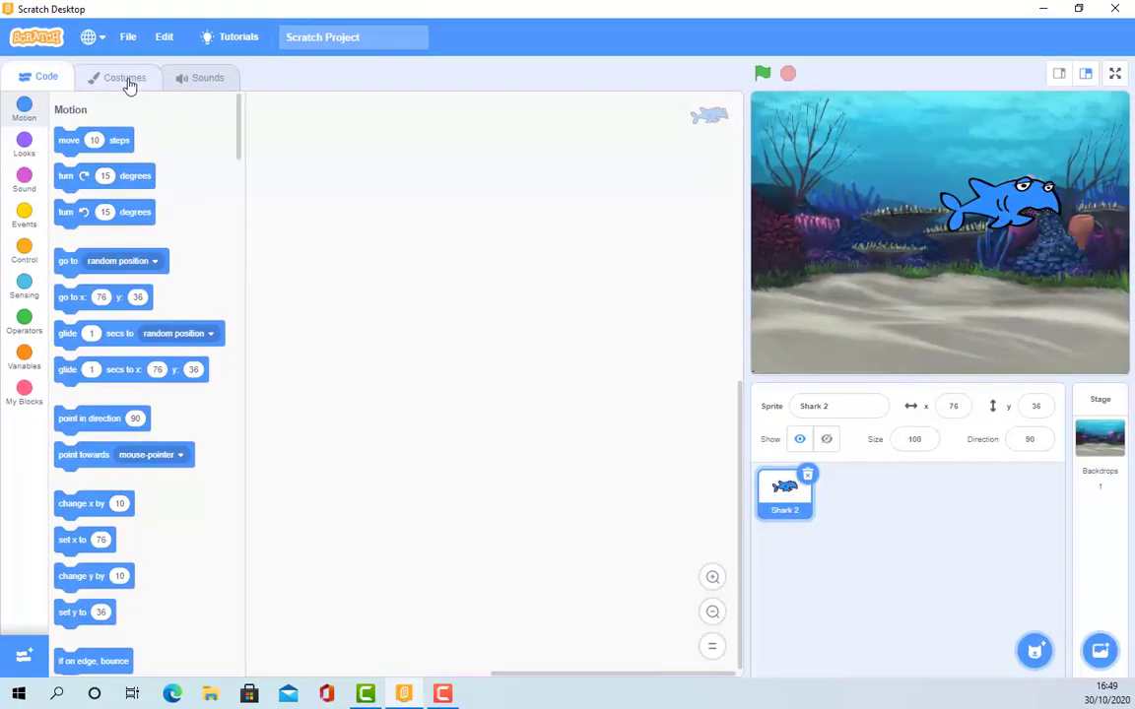
# Switch the shark through shark2-b back to shark2-a and return to its code area
pyautogui.click(122, 77)
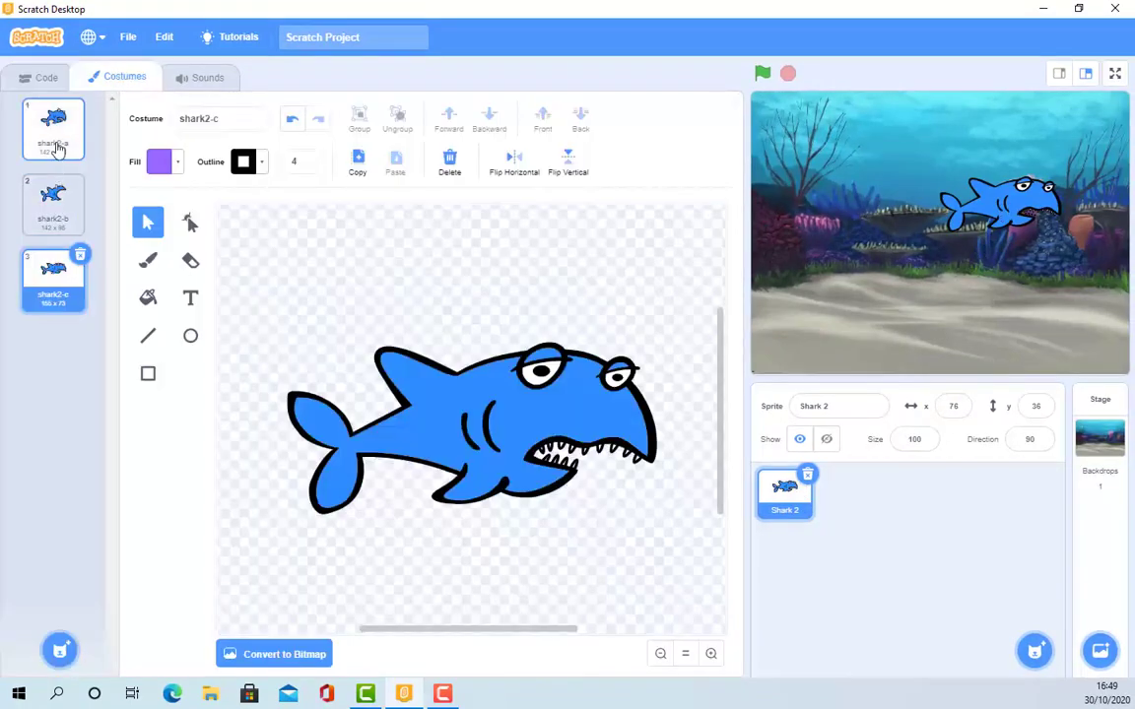
pyautogui.click(53, 203)
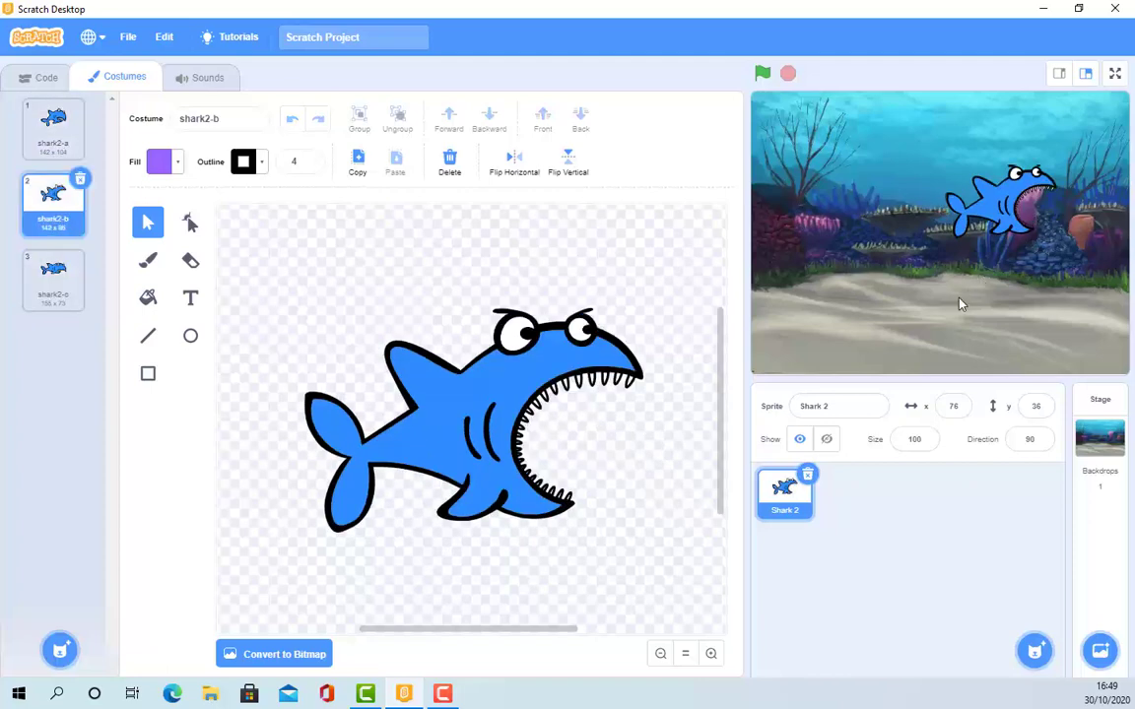
pyautogui.moveTo(781, 291)
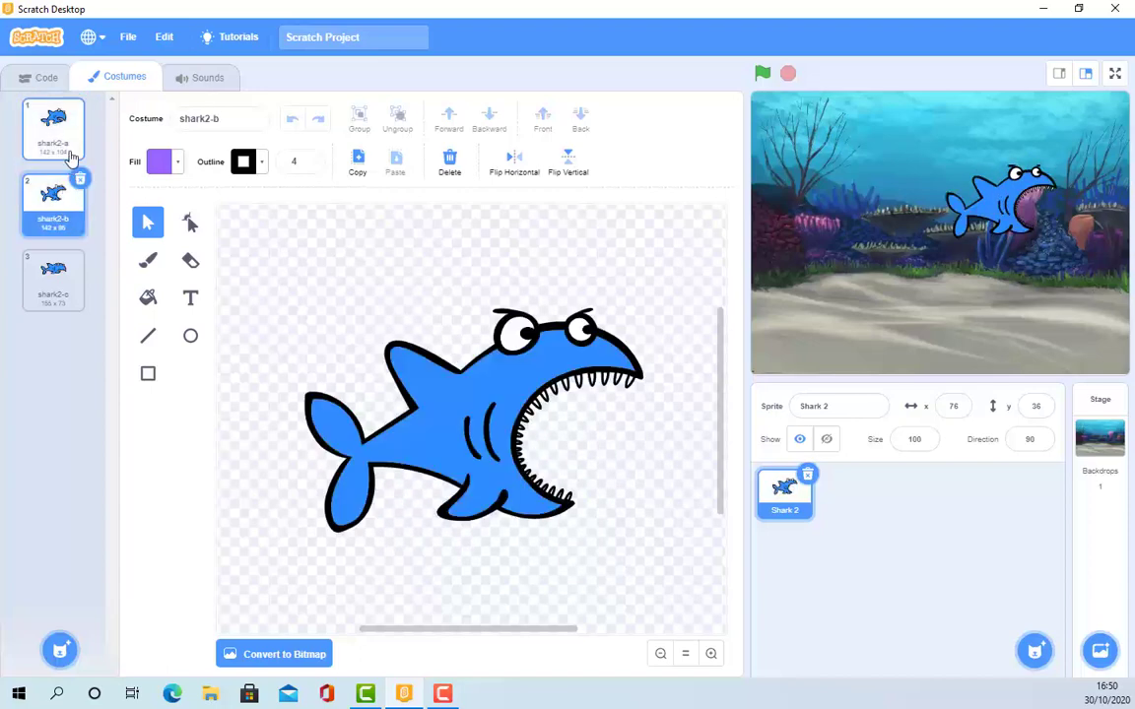
pyautogui.click(52, 128)
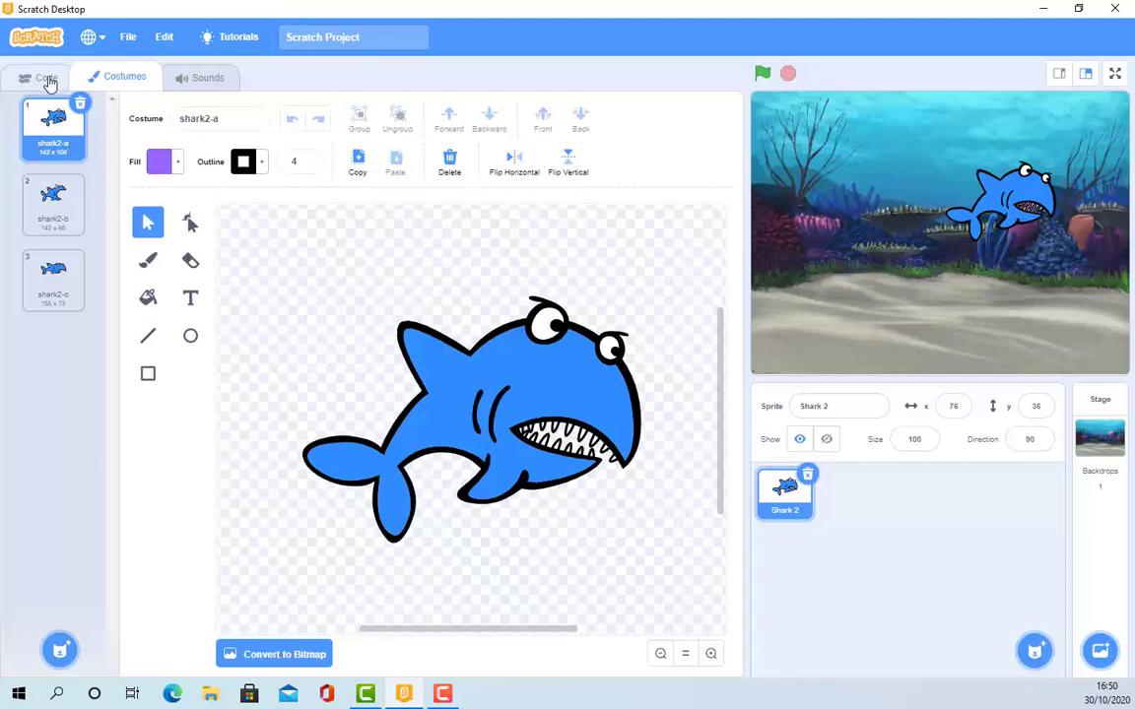
pyautogui.click(39, 78)
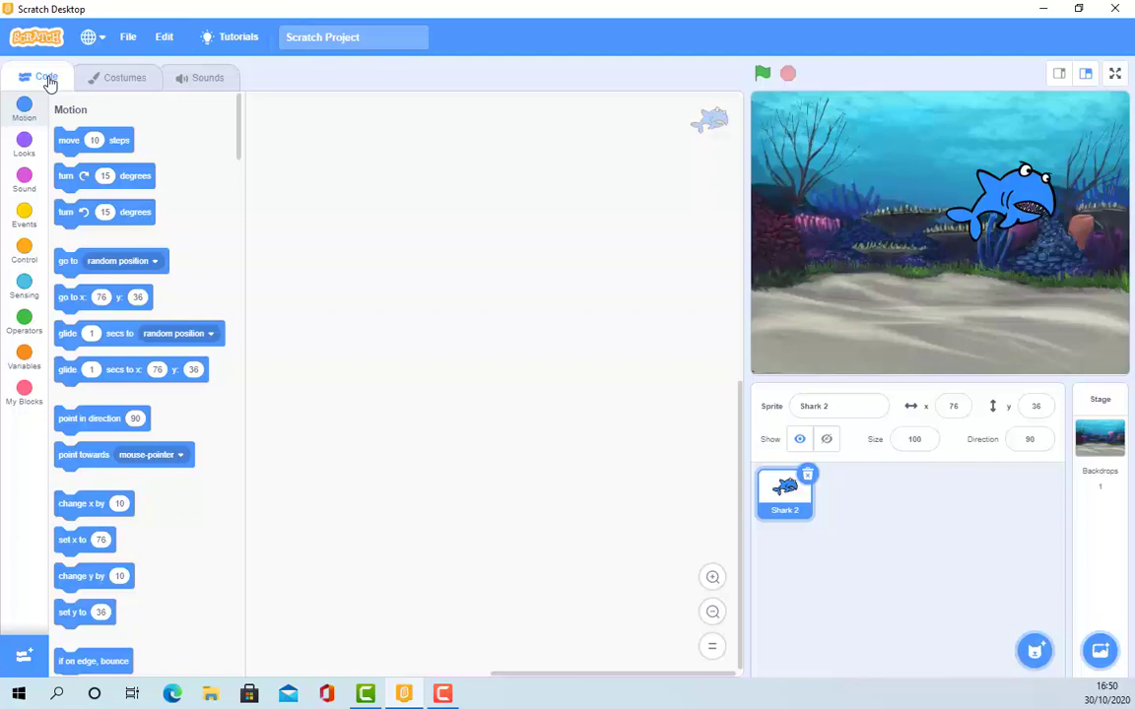
pyautogui.moveTo(217, 197)
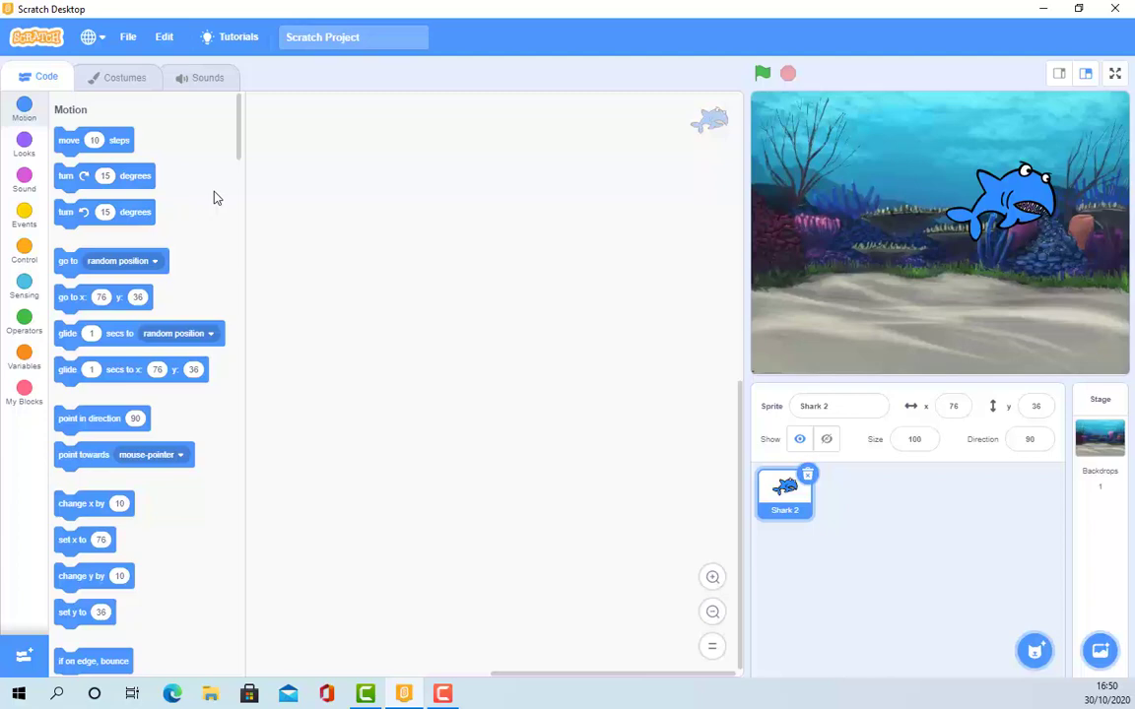
pyautogui.moveTo(962, 253)
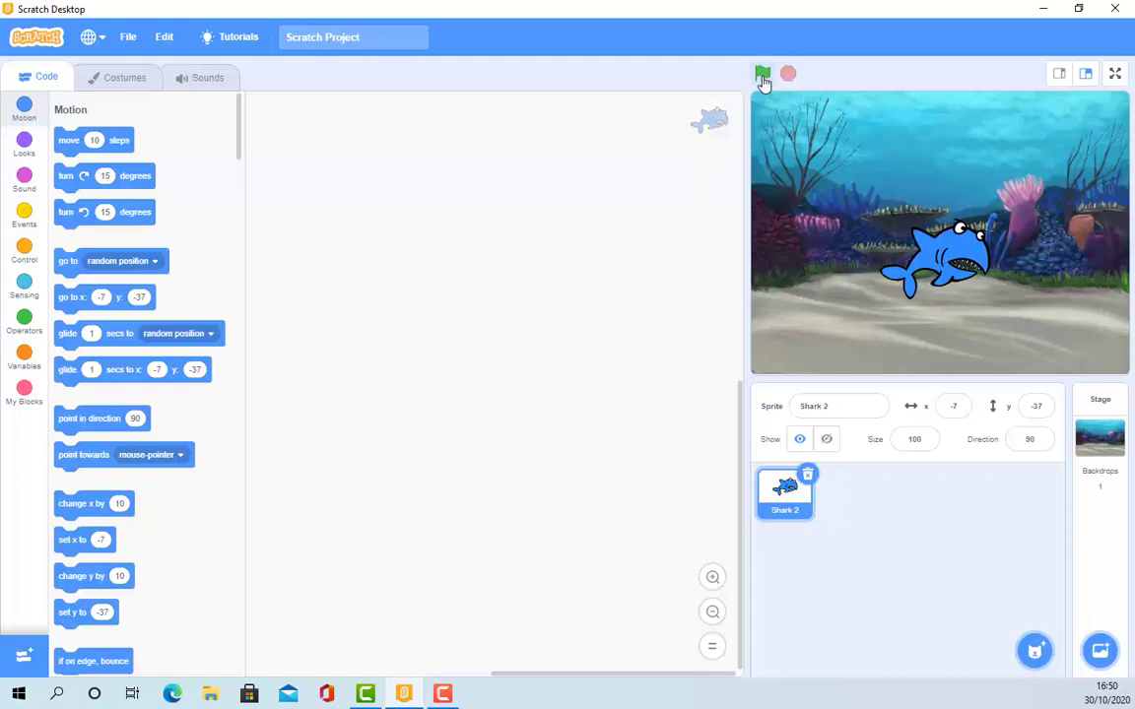
pyautogui.moveTo(719, 69)
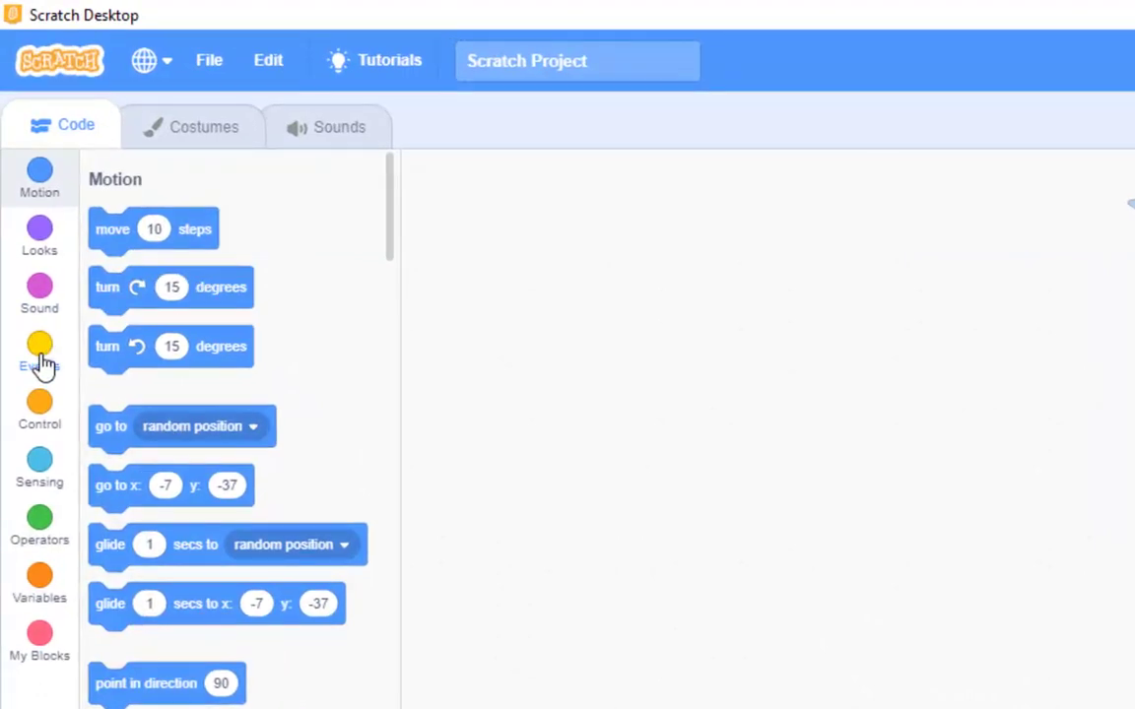
# Place a when-green-flag-clicked hat block from Events at the top of the script area
pyautogui.click(40, 353)
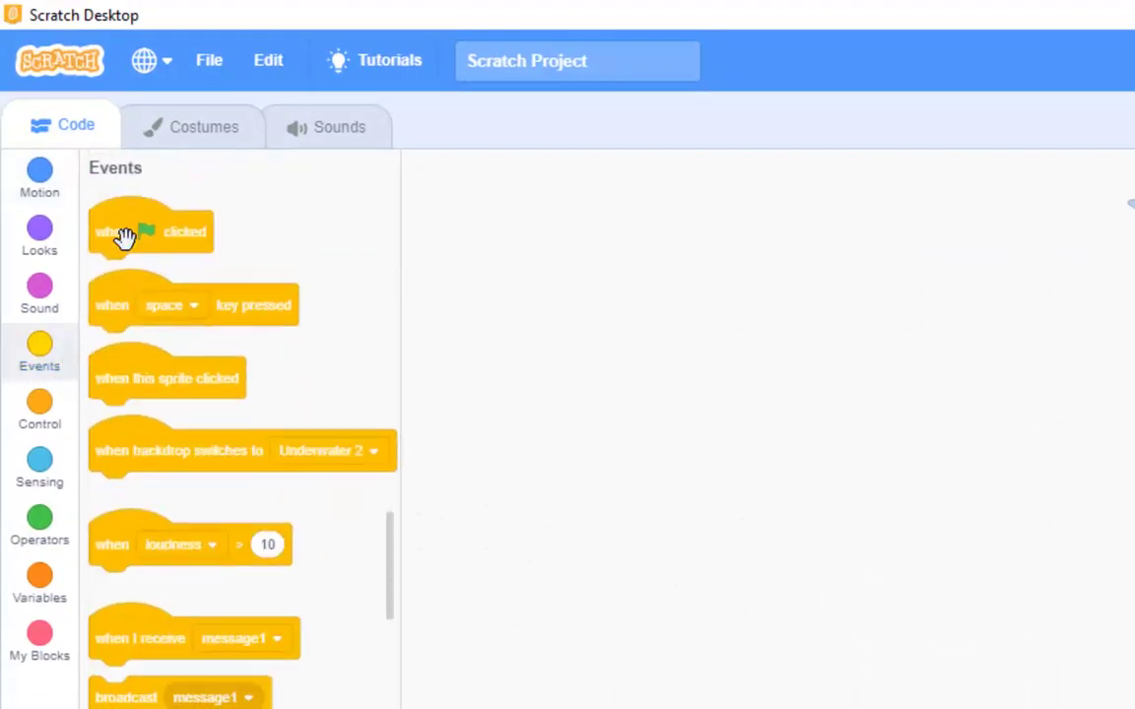
pyautogui.moveTo(148, 232); pyautogui.dragTo(601, 246)
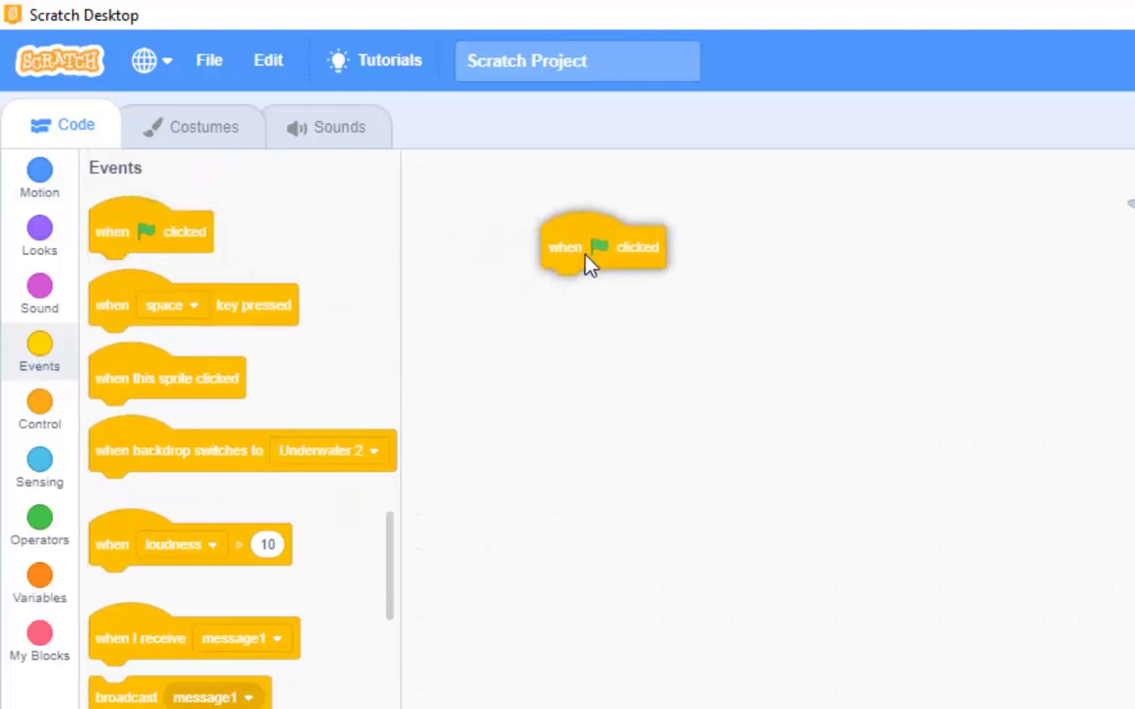
pyautogui.moveTo(592, 256); pyautogui.dragTo(611, 241)
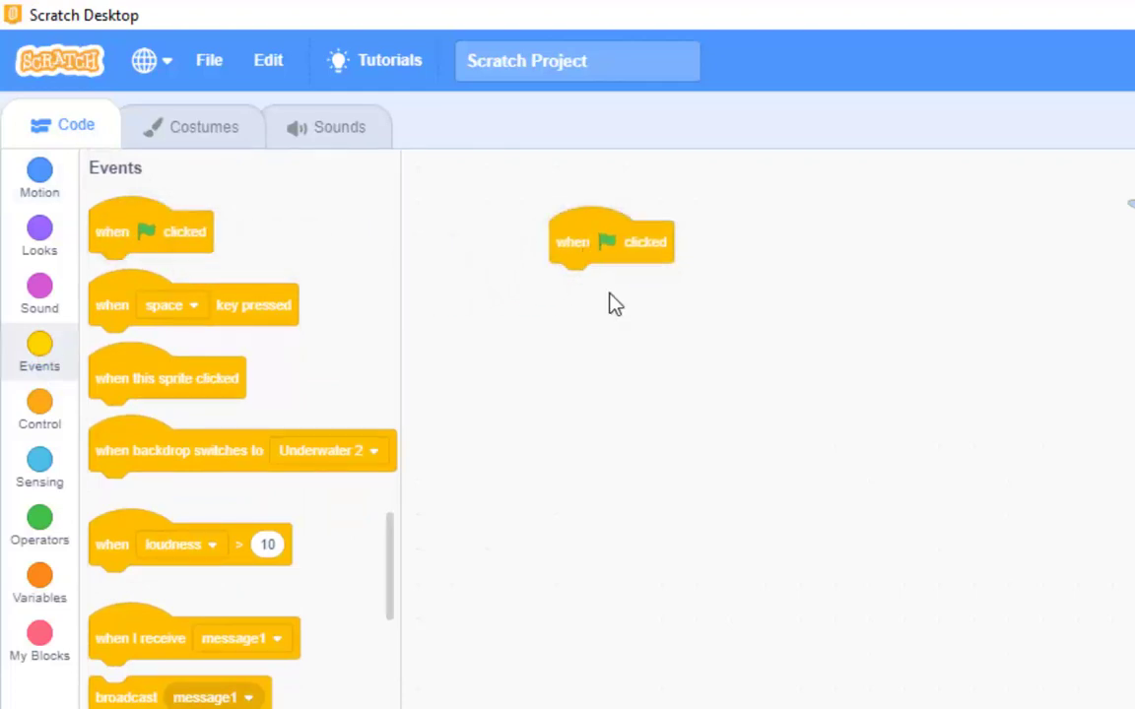
pyautogui.moveTo(465, 325)
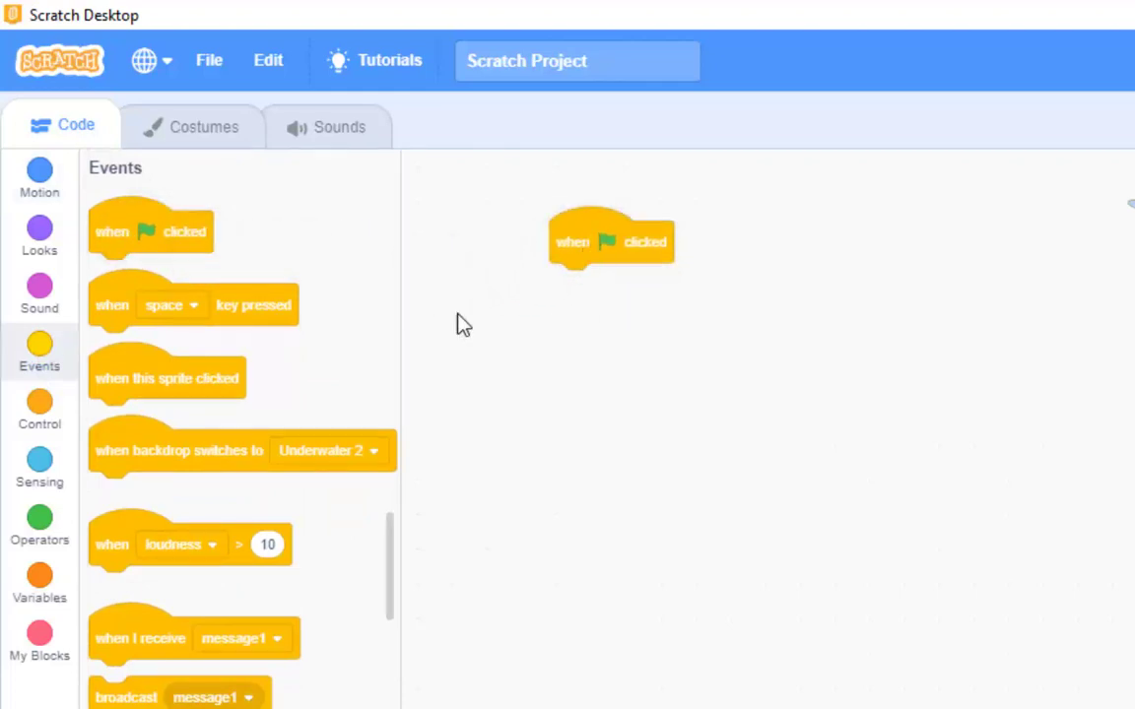
pyautogui.click(40, 237)
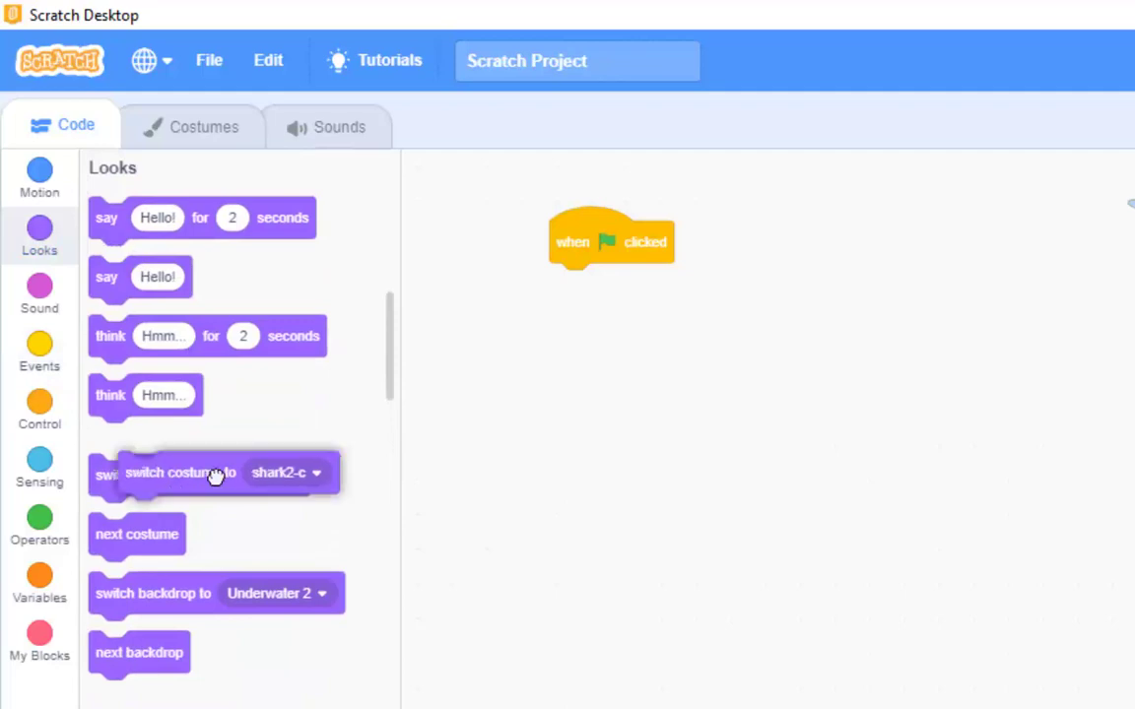
# Add a switch-costume block, check the costume list, and set the first block to shark2-a
pyautogui.moveTo(212, 473); pyautogui.dragTo(729, 363)
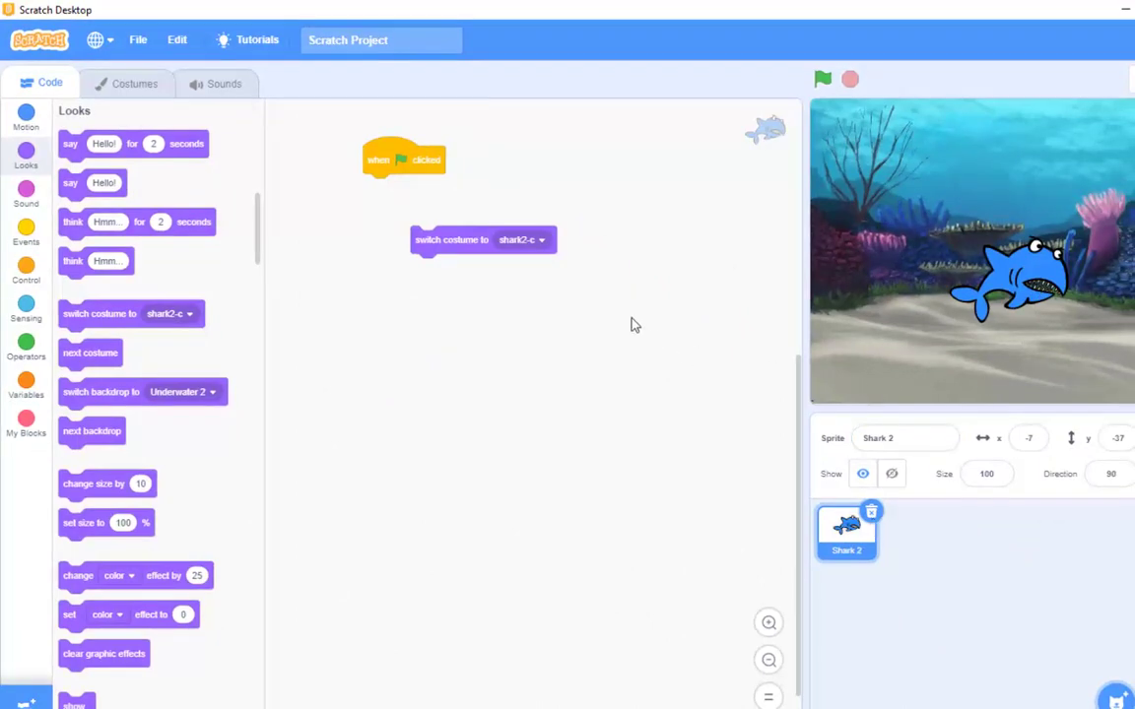
pyautogui.moveTo(107, 313)
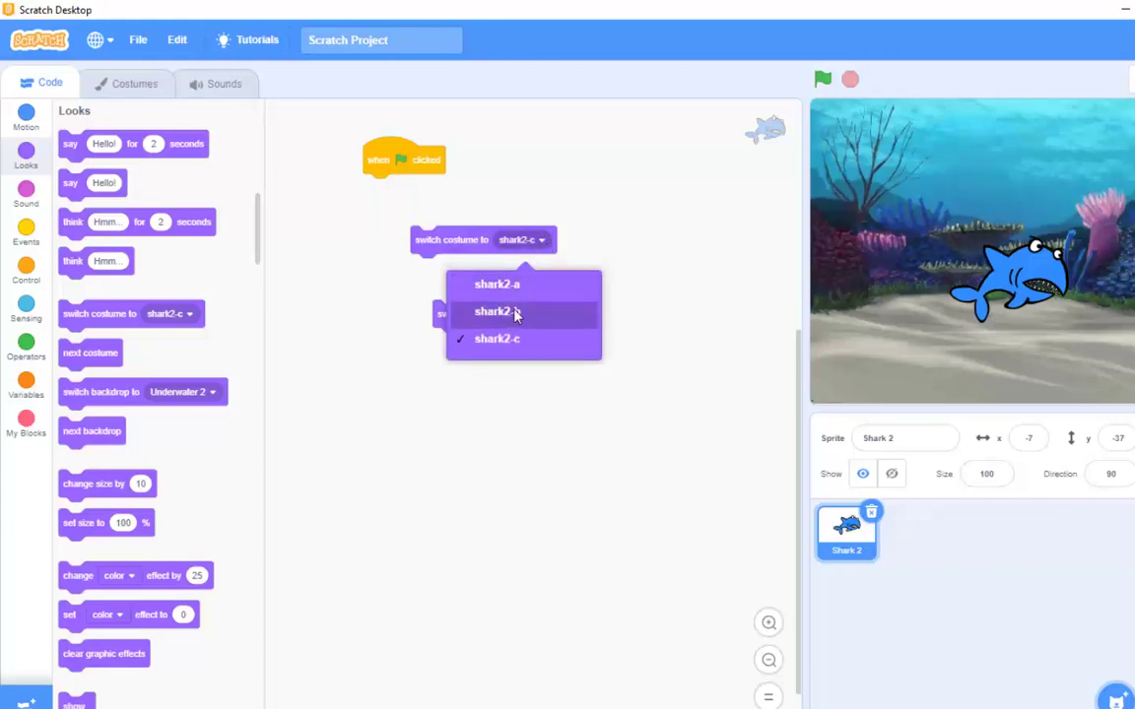
pyautogui.click(496, 284)
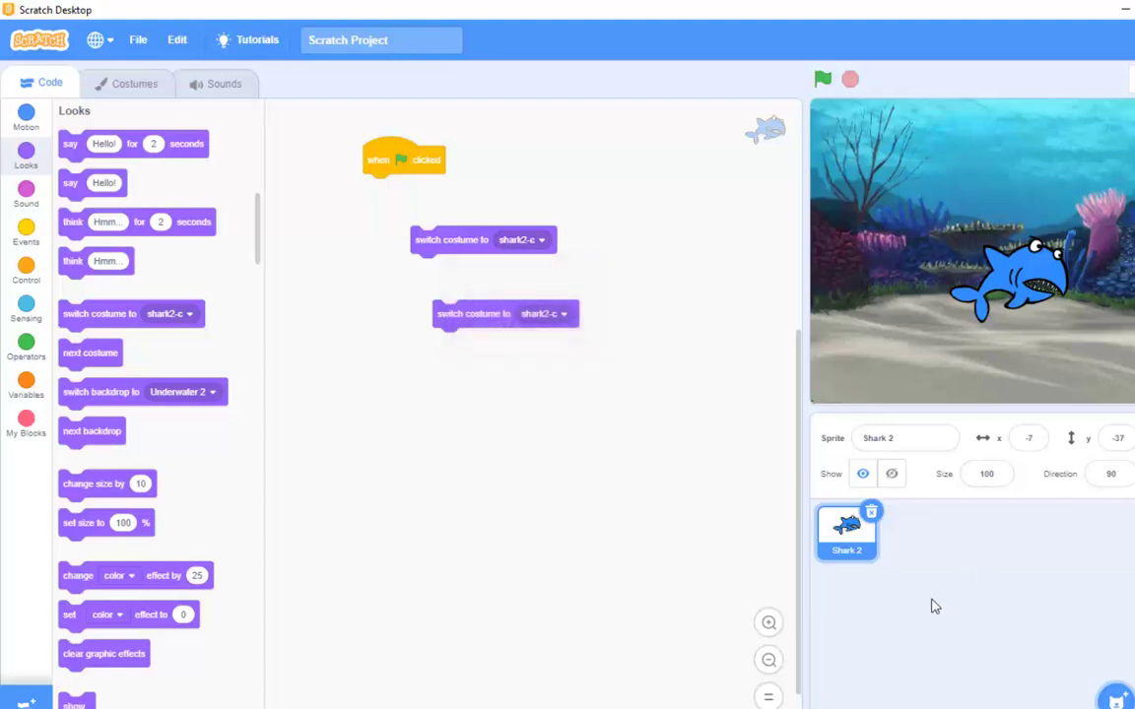
pyautogui.click(134, 82)
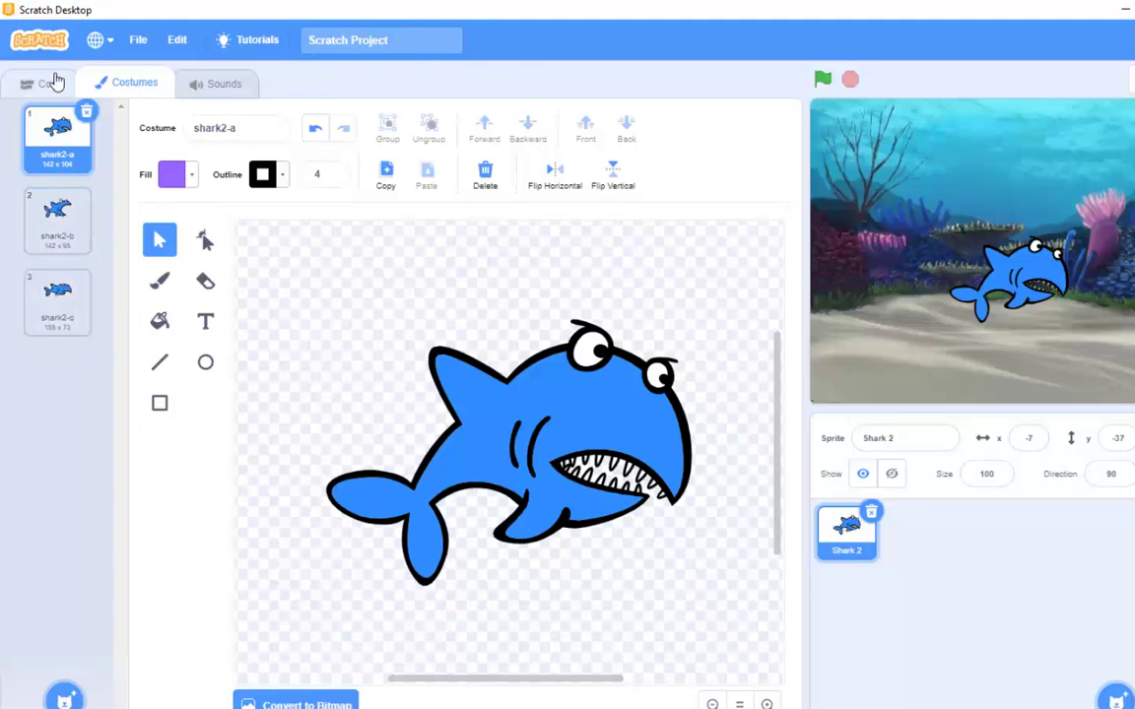
pyautogui.click(49, 83)
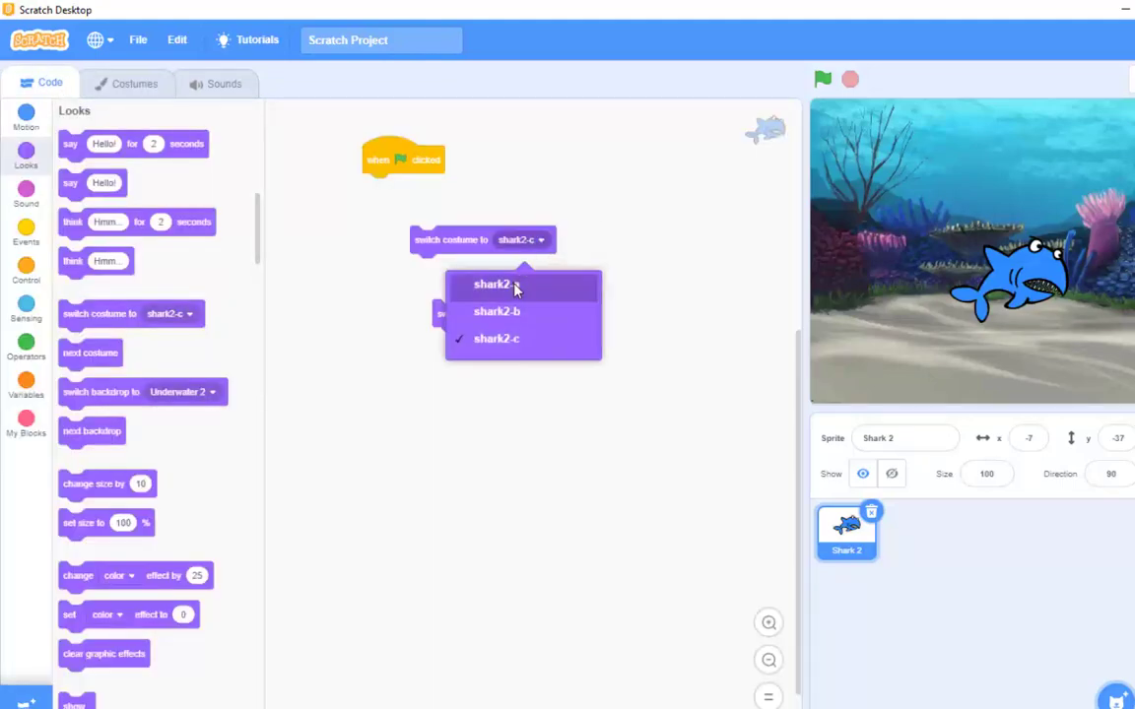
pyautogui.click(495, 284)
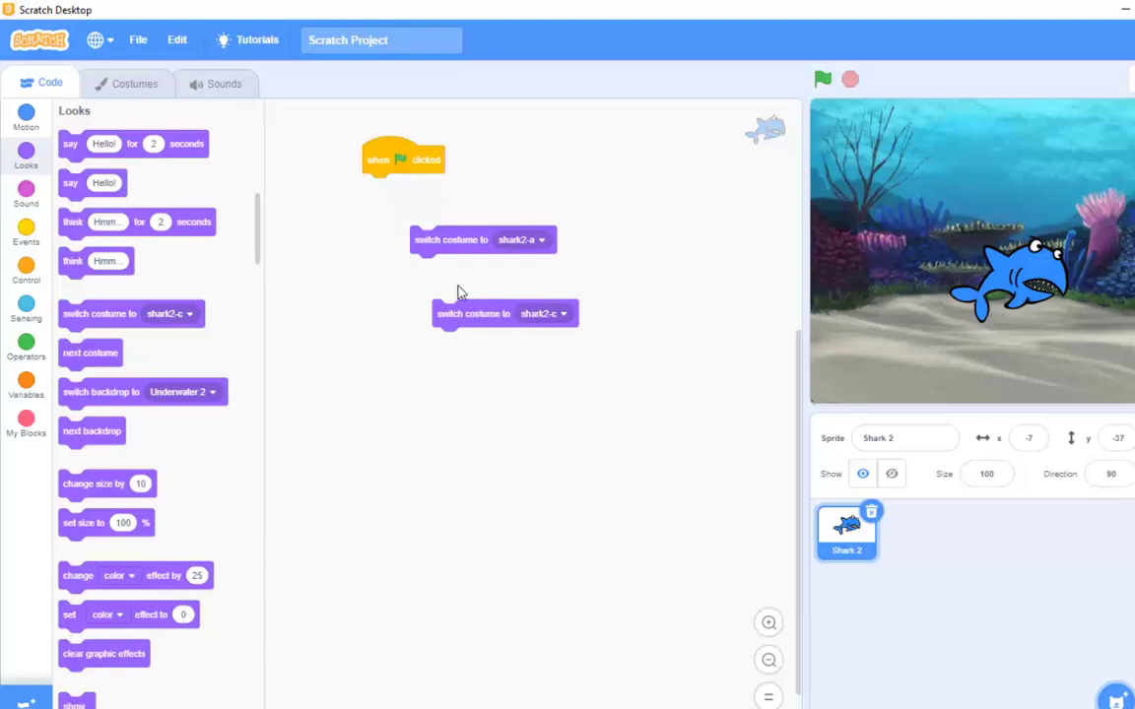
pyautogui.moveTo(729, 335)
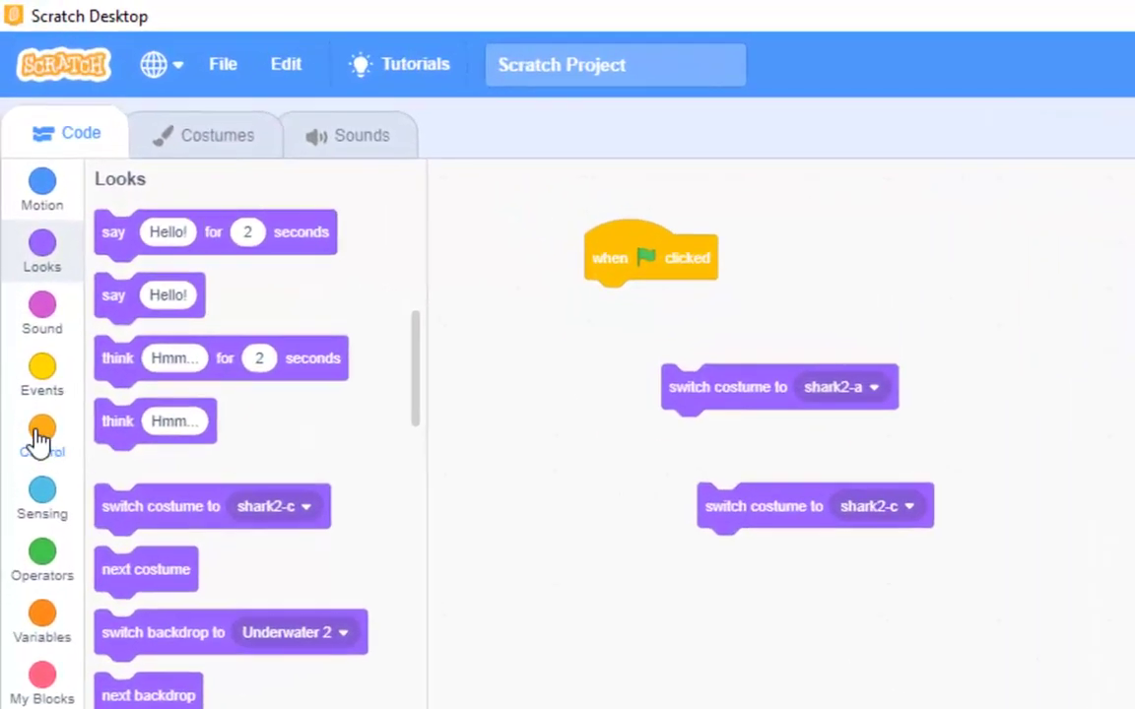
# Add a Control 'wait' block to the shark's code and set its duration to 0.1 seconds
pyautogui.click(42, 437)
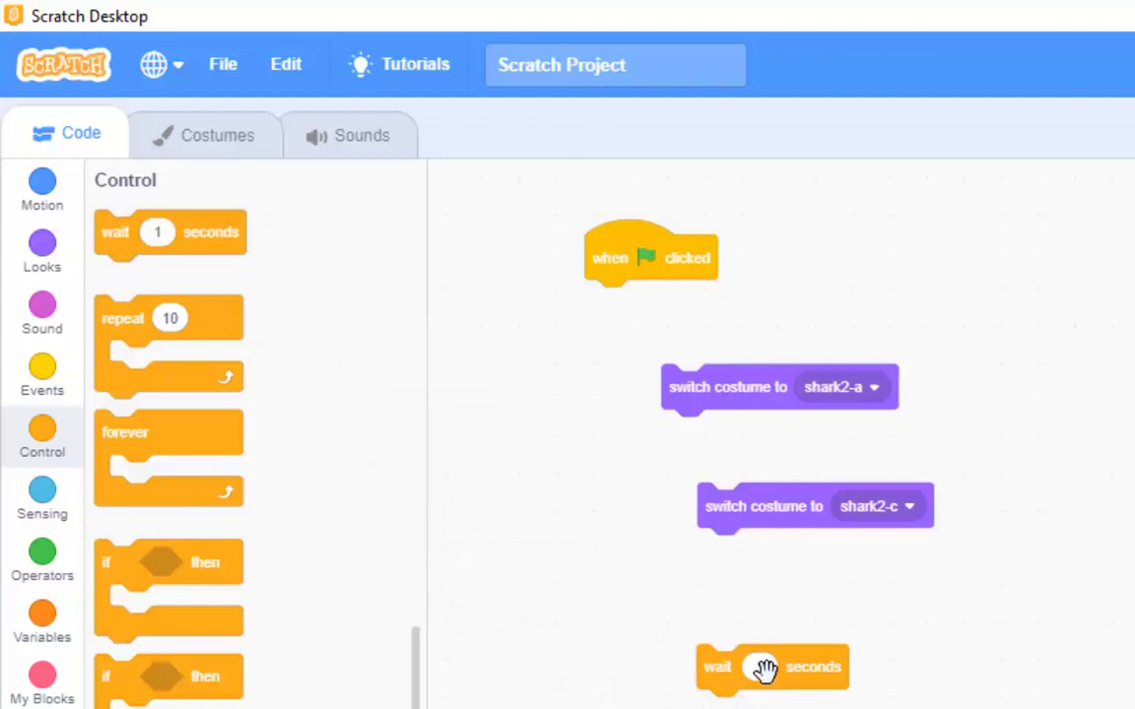
pyautogui.click(760, 666)
pyautogui.write('0.1')
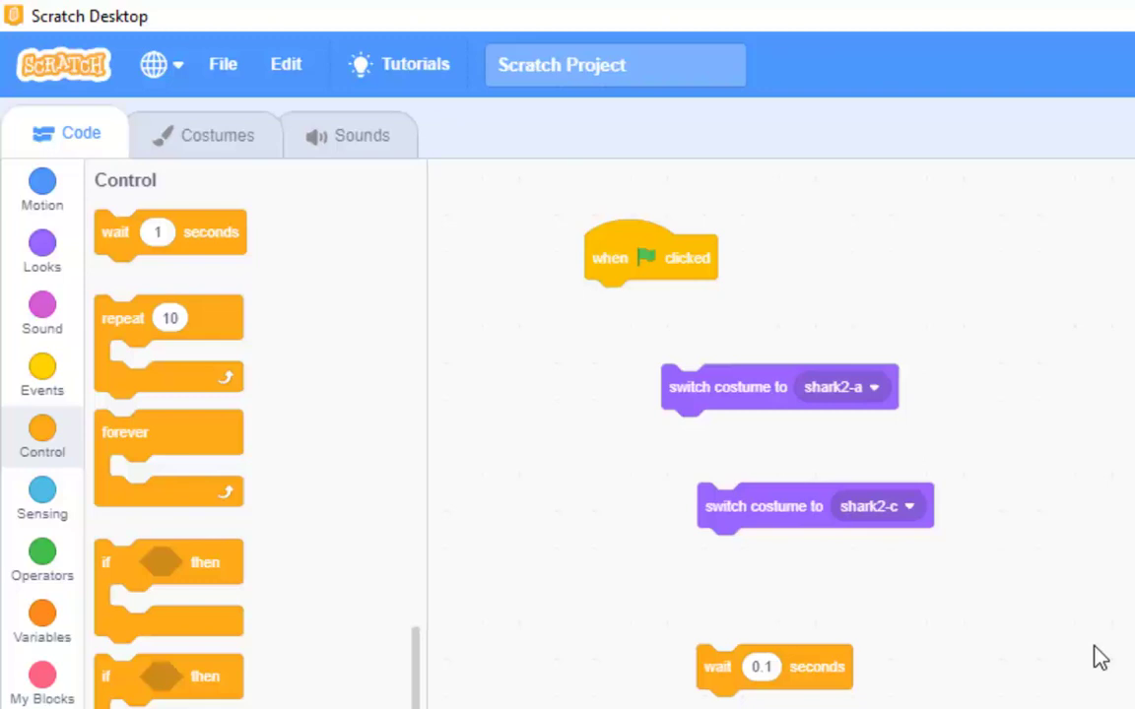
pyautogui.moveTo(120, 320)
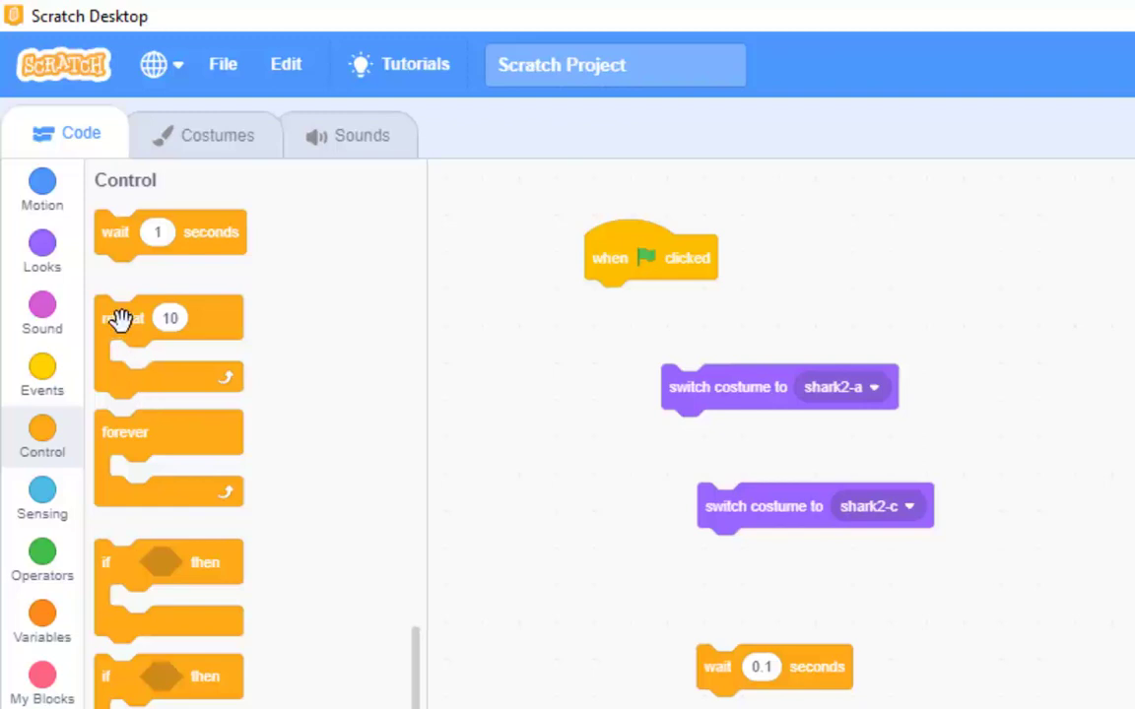
pyautogui.moveTo(540, 347)
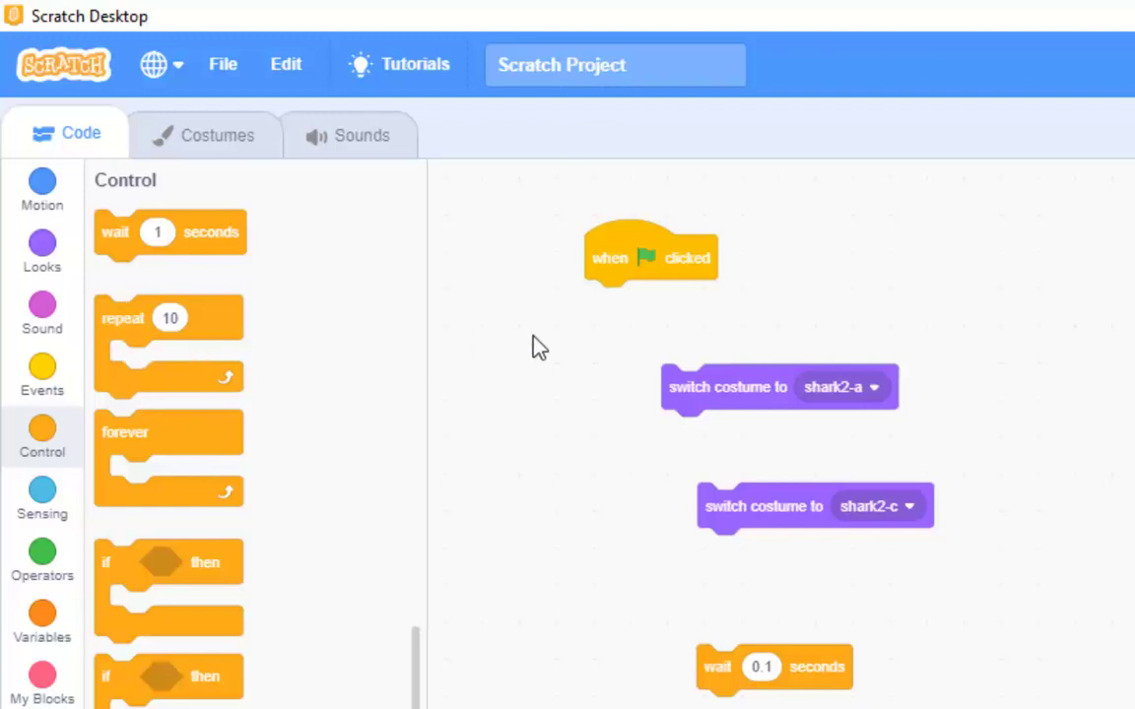
pyautogui.moveTo(666, 474)
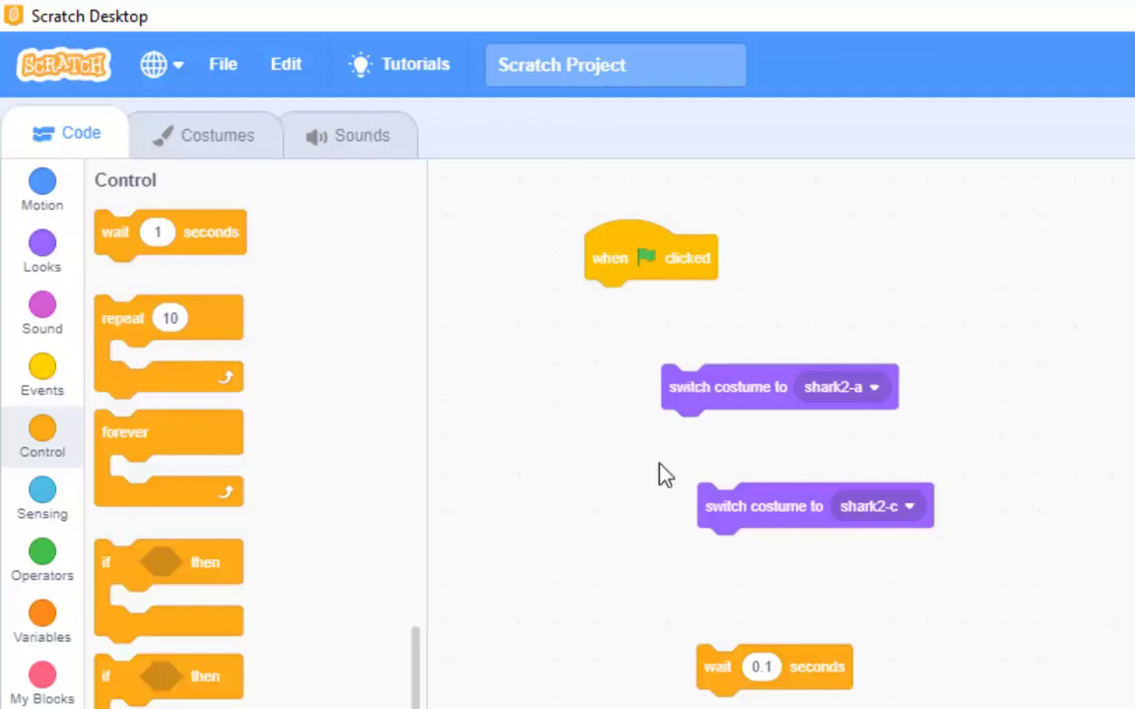
# Stack shark2-a, shark2-c and wait 0.1 under the flag hat, then pull them apart with shark2-a offset right
pyautogui.moveTo(727, 386); pyautogui.dragTo(651, 303)
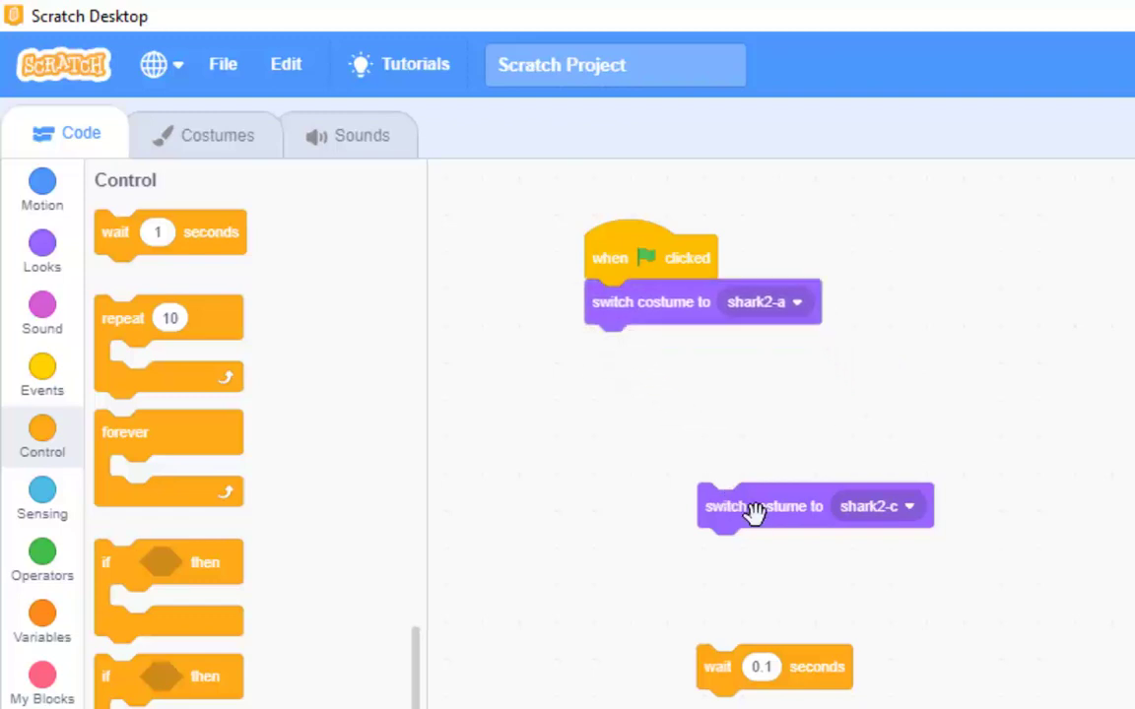
pyautogui.moveTo(764, 504); pyautogui.dragTo(650, 347)
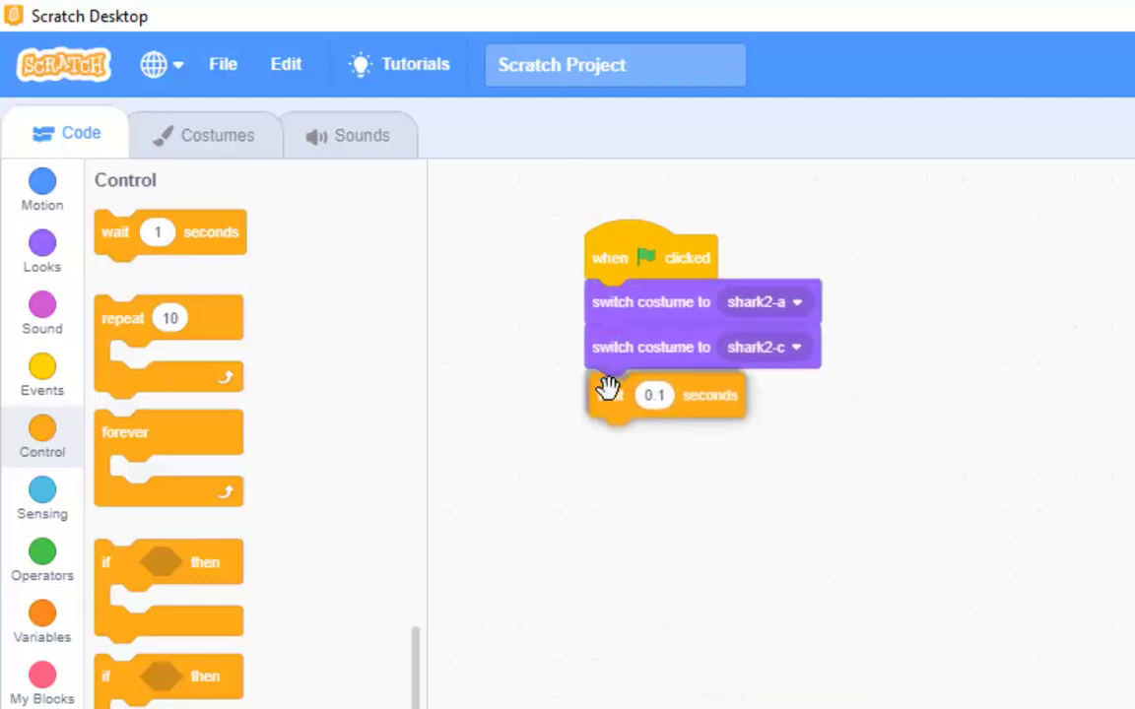
pyautogui.moveTo(611, 395); pyautogui.dragTo(650, 464)
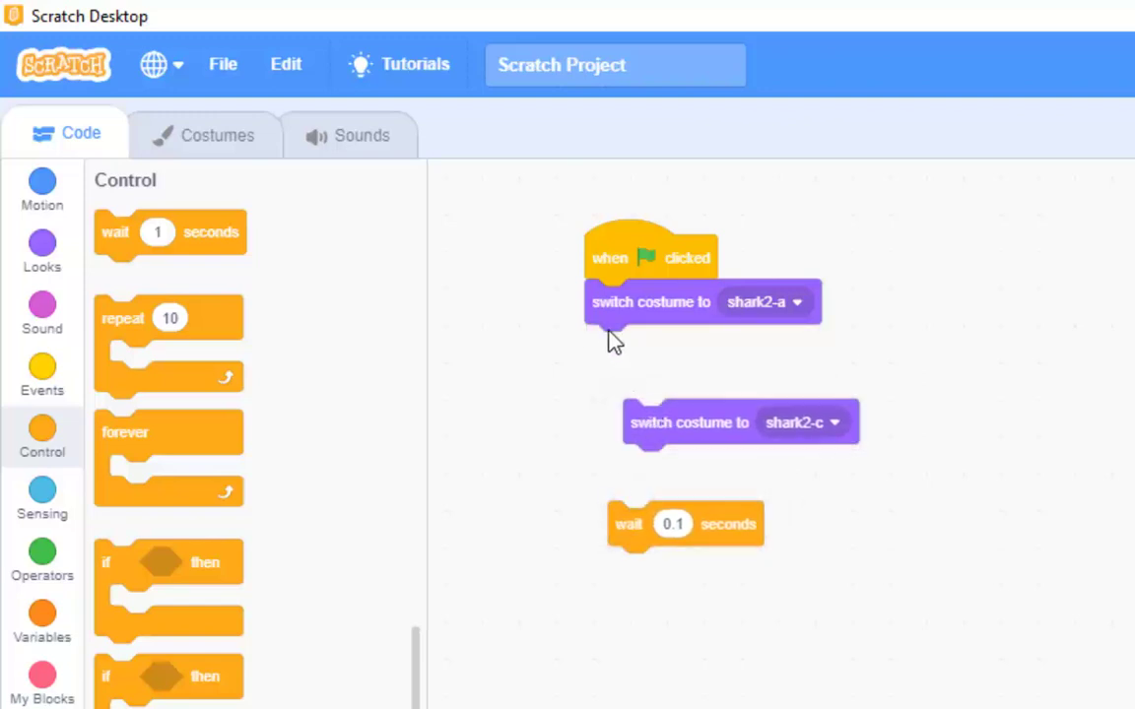
pyautogui.moveTo(650, 302); pyautogui.dragTo(816, 324)
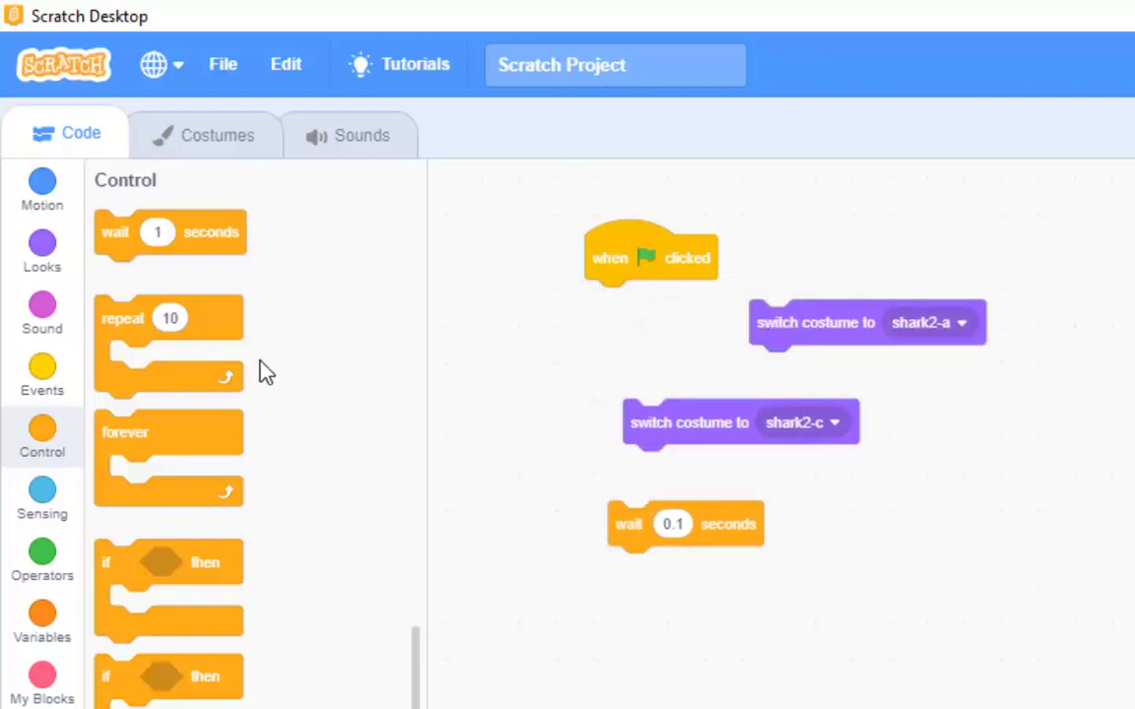
pyautogui.moveTo(522, 493)
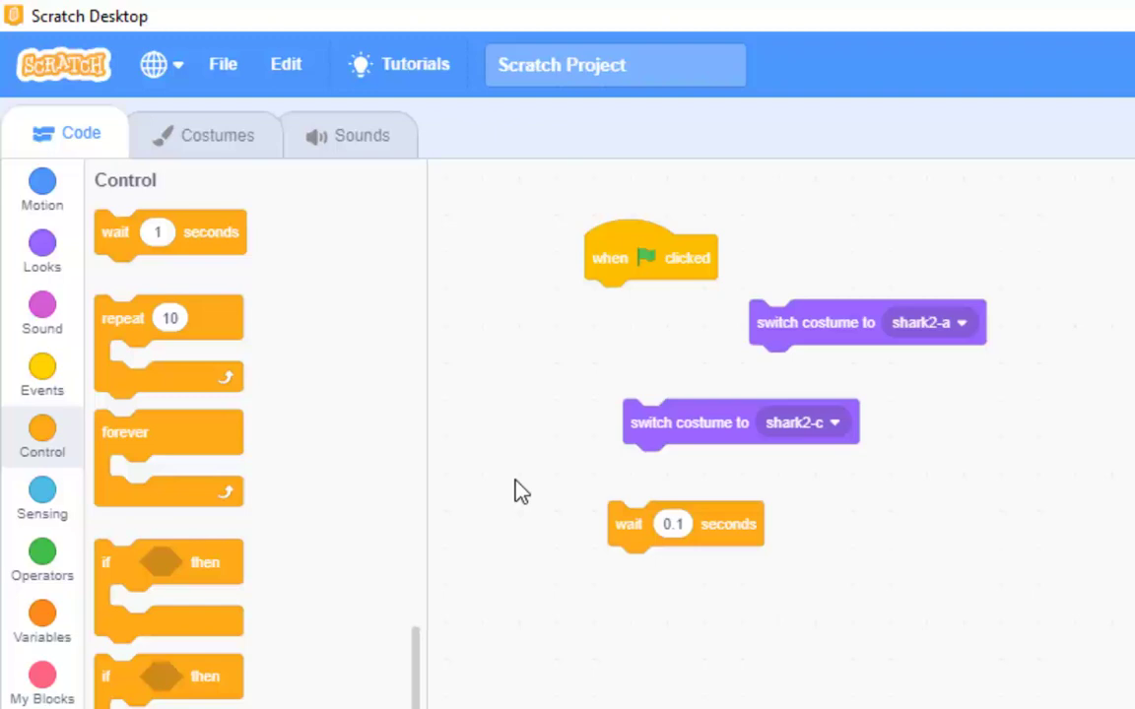
pyautogui.moveTo(463, 272)
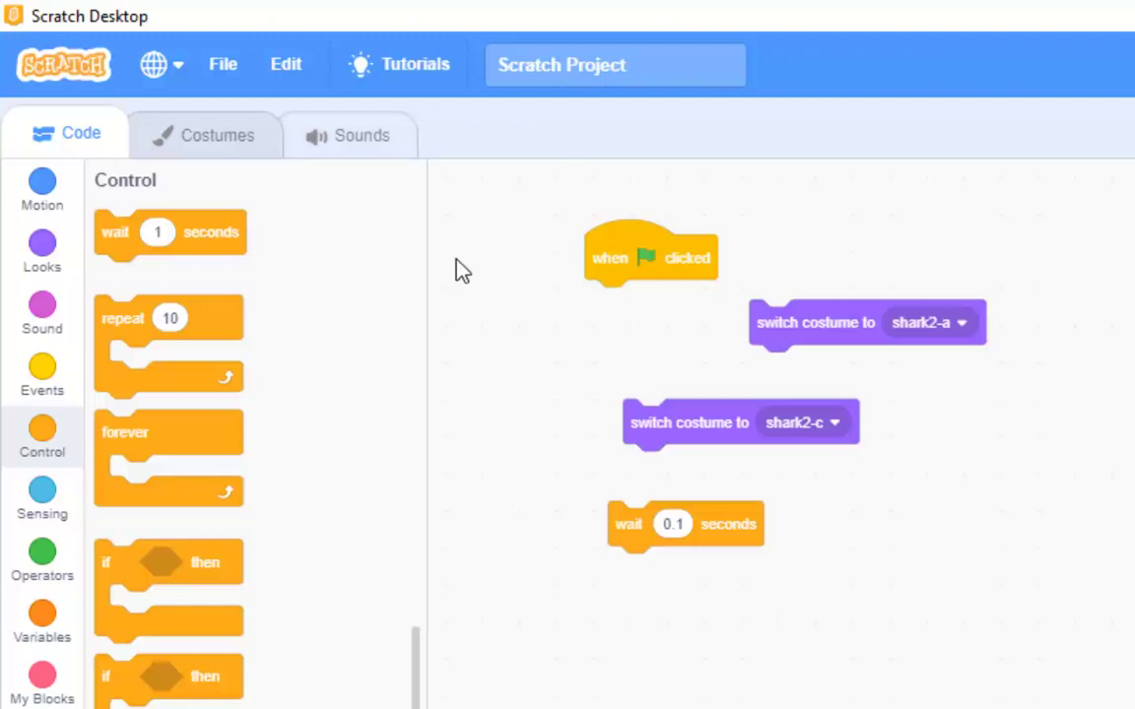
pyautogui.moveTo(351, 520)
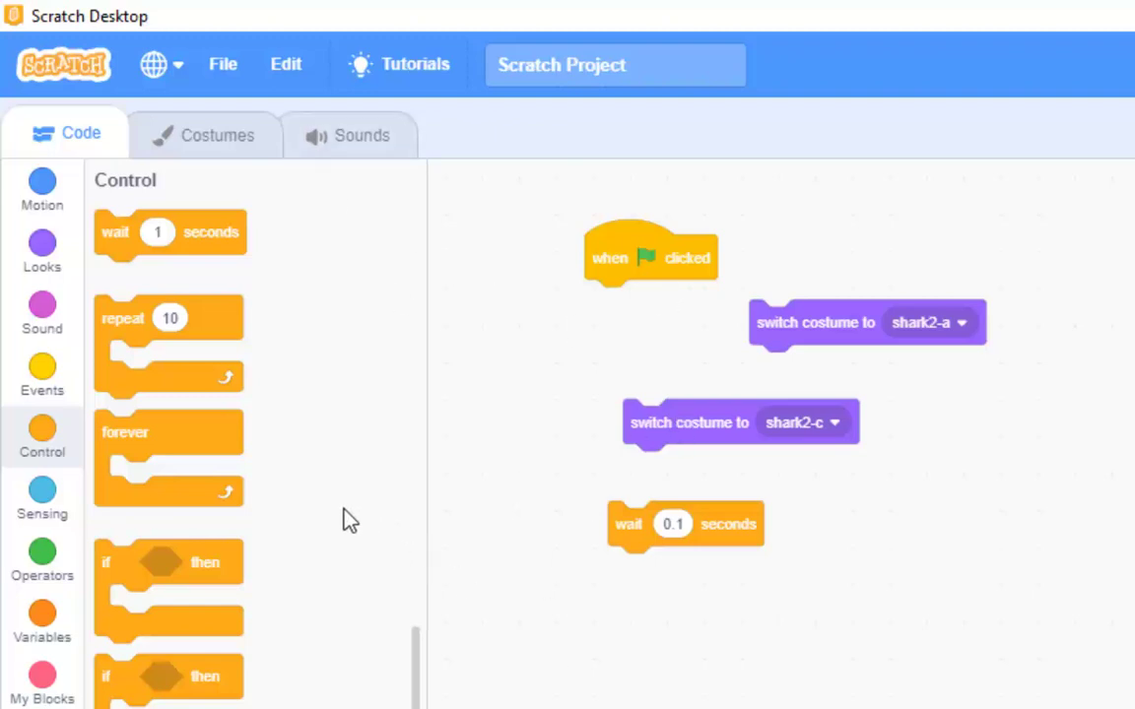